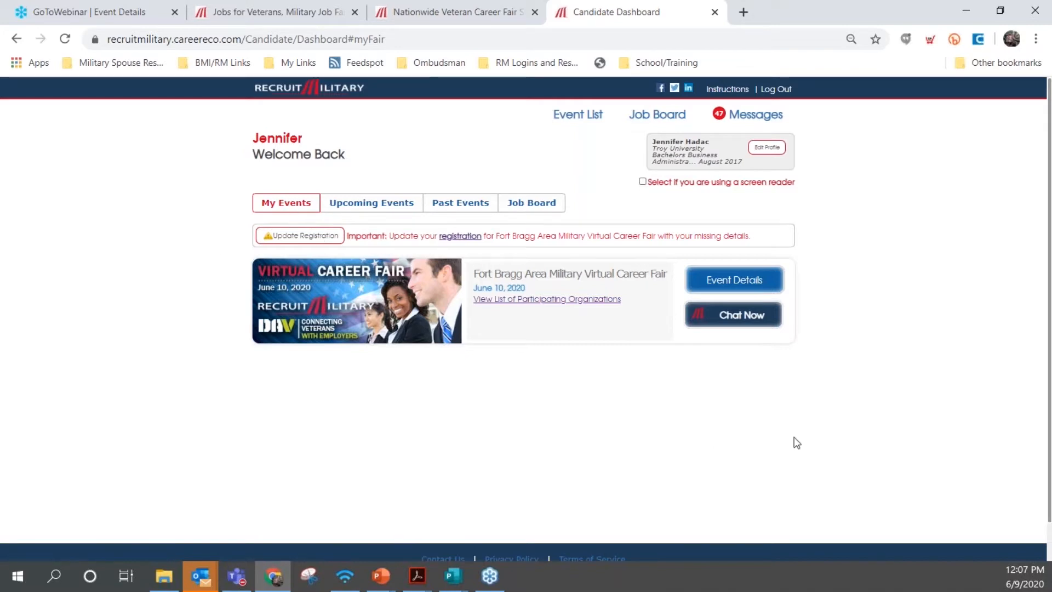
{"action": "mouse_move", "coordinate": [538, 326]}
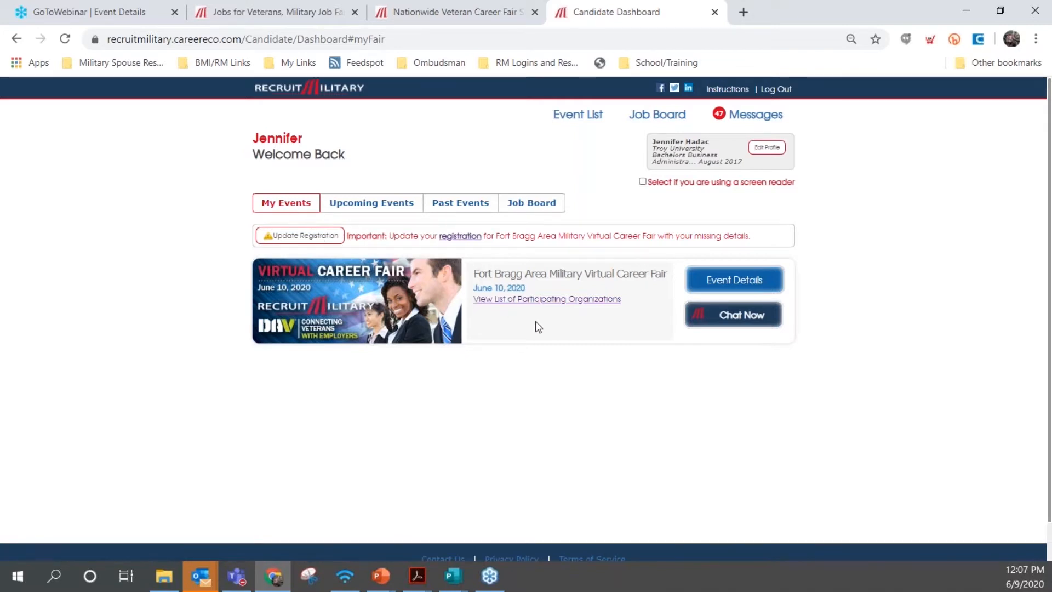
{"action": "mouse_move", "coordinate": [358, 170]}
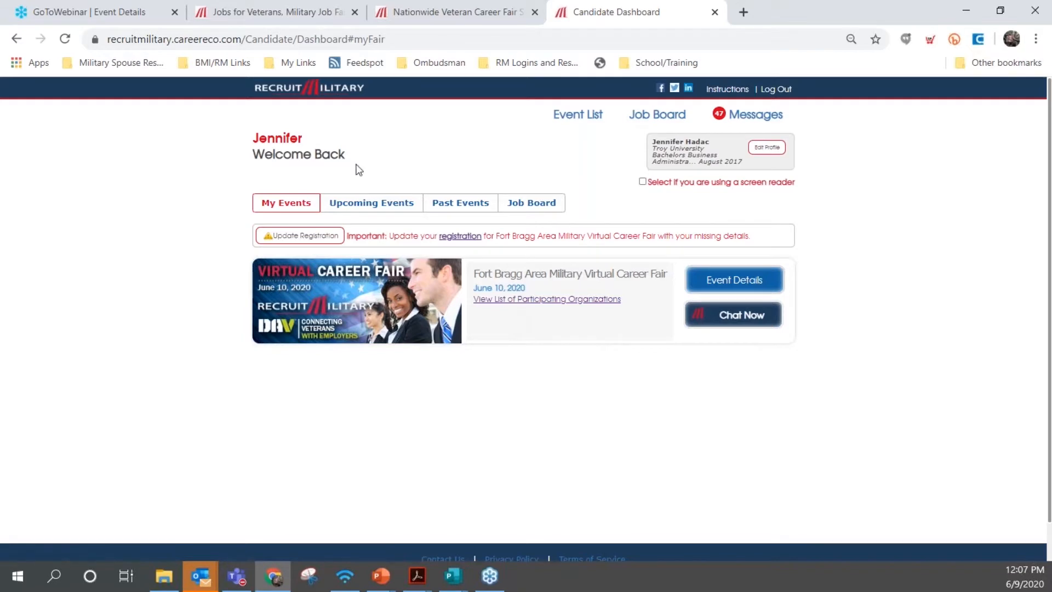
Browse the Upcoming Events list on the Candidate Dashboard, then switch to Past Events
{"action": "left_click", "coordinate": [371, 202]}
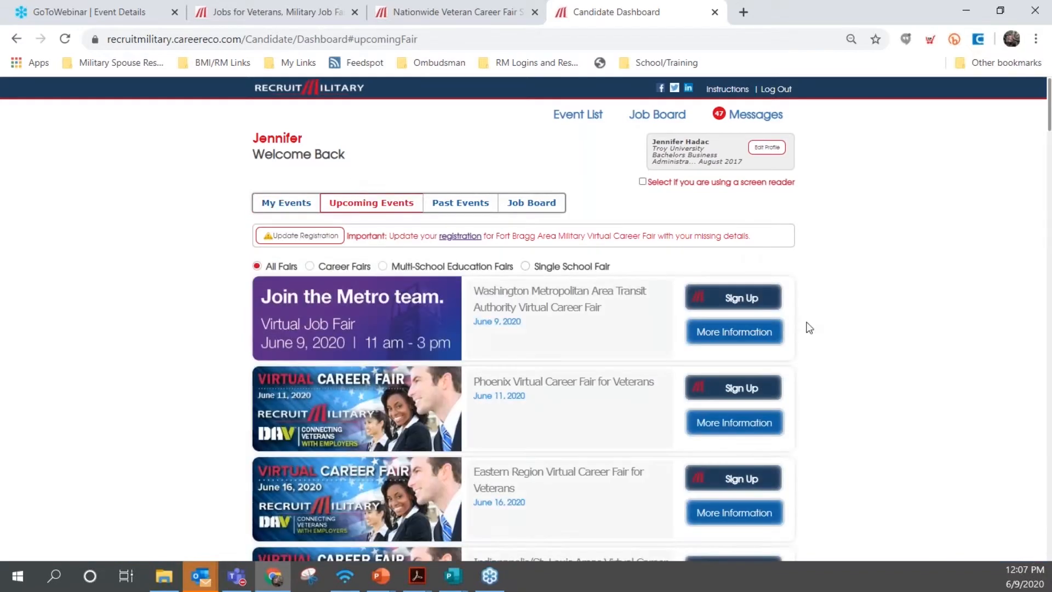
{"action": "scroll", "scroll_direction": "down", "scroll_amount": 3}
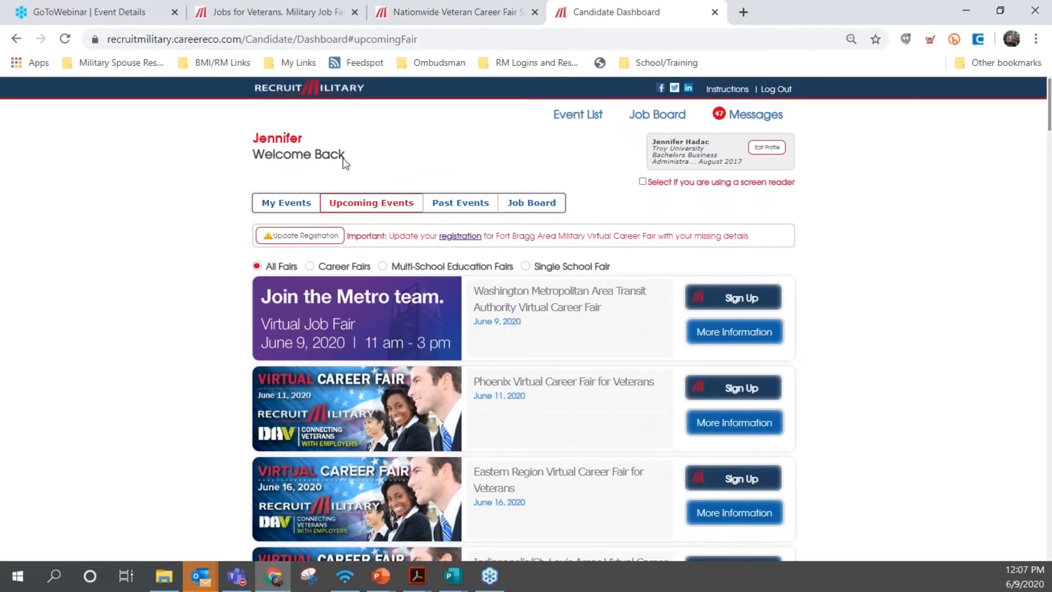
{"action": "left_click", "coordinate": [459, 202]}
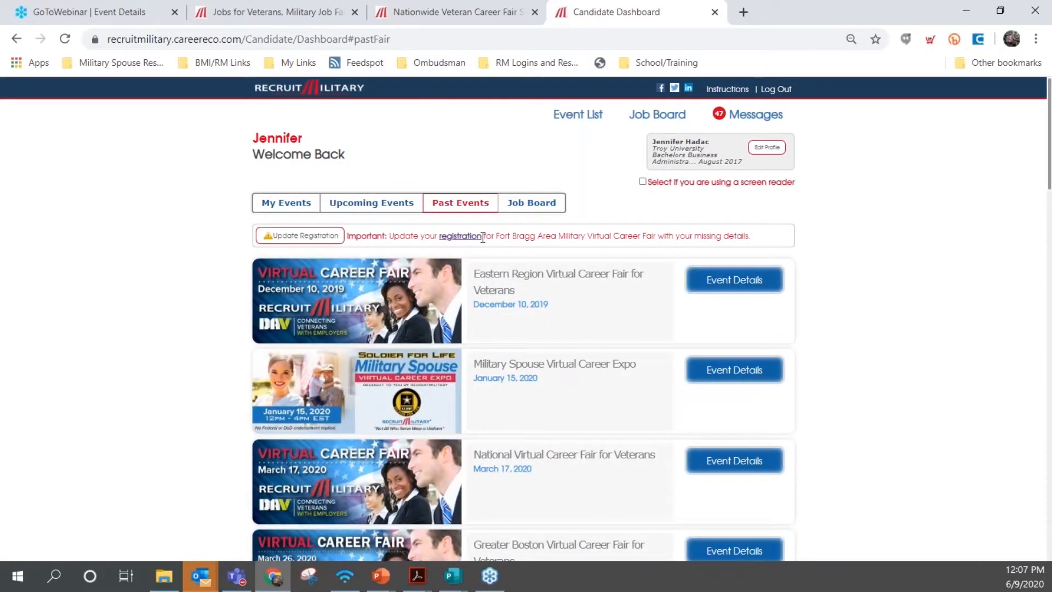
Open the Job Board, scroll through its 1,728 job listings, and return to the top
{"action": "left_click", "coordinate": [531, 203]}
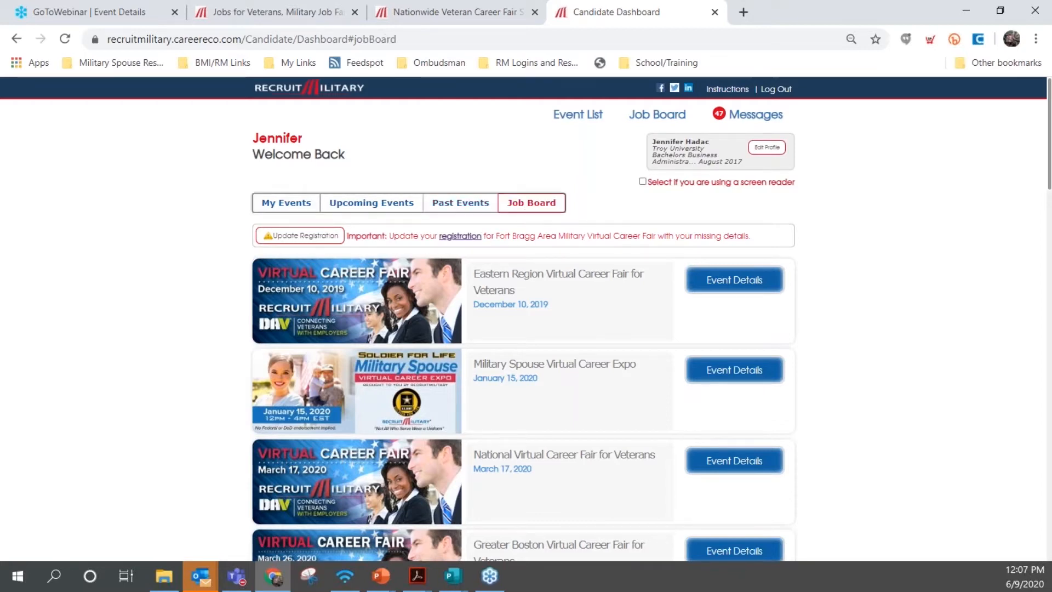
{"action": "left_click", "coordinate": [531, 203]}
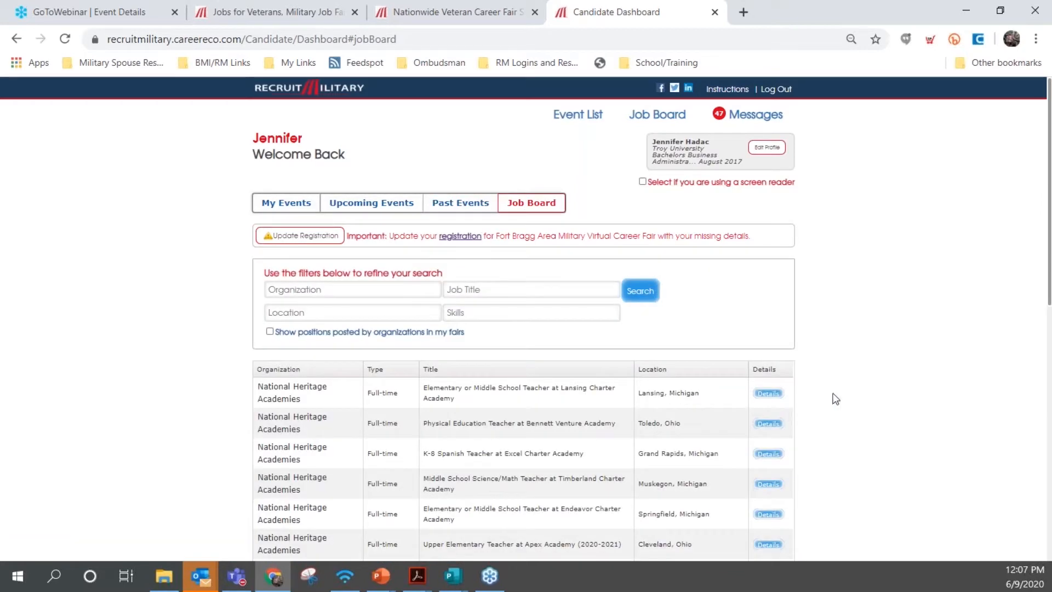
{"action": "scroll", "scroll_direction": "down", "scroll_amount": 3}
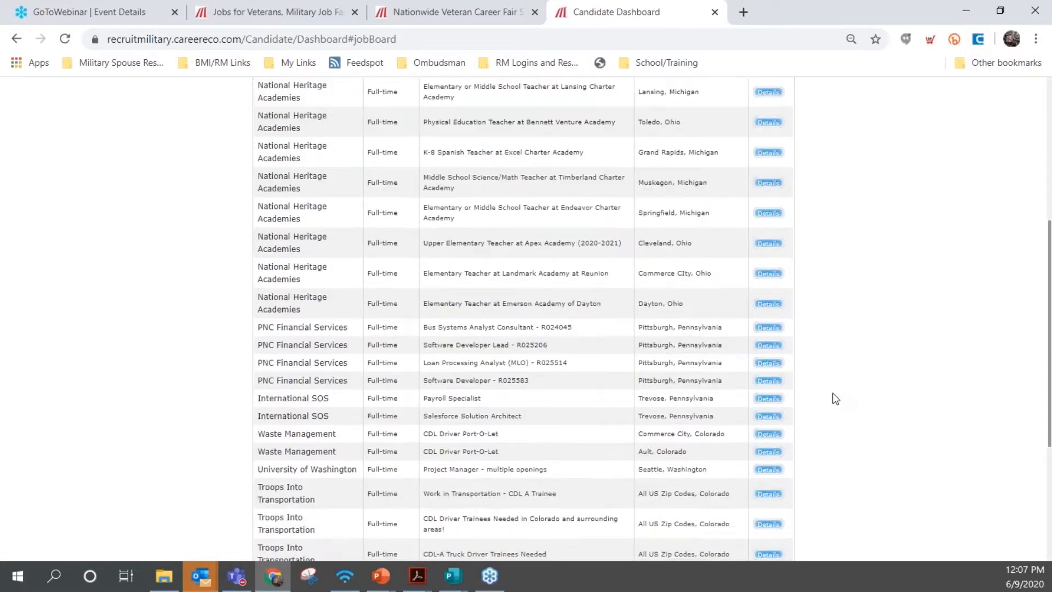
{"action": "scroll", "scroll_direction": "down", "scroll_amount": 3}
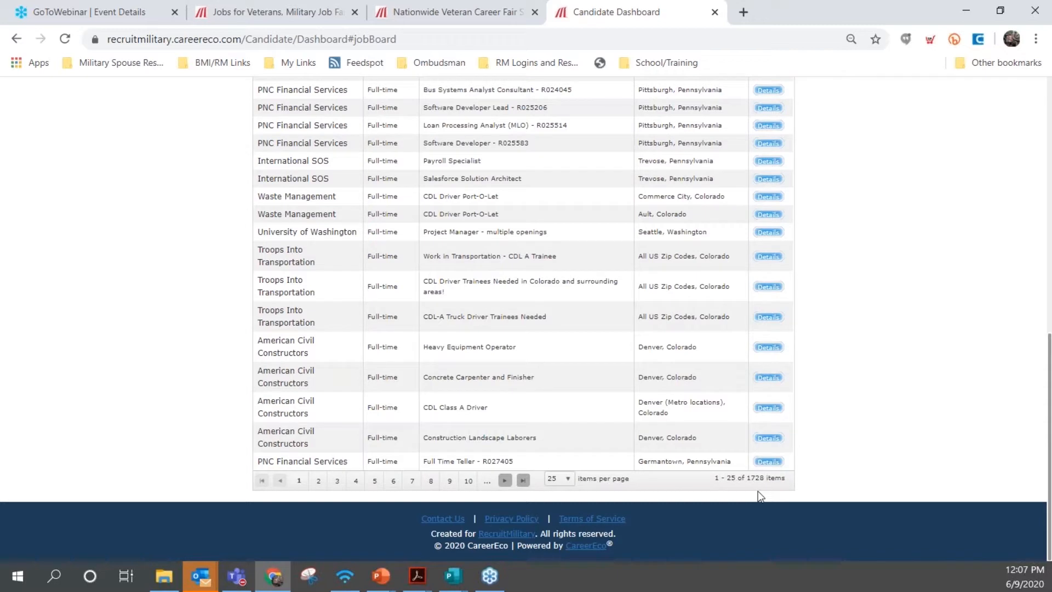
{"action": "mouse_move", "coordinate": [760, 489]}
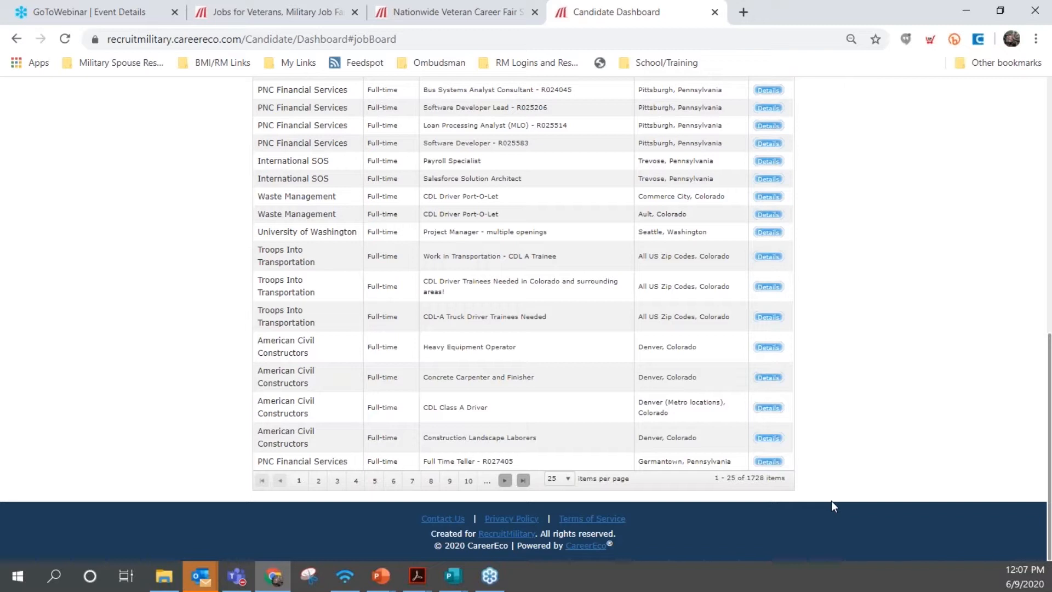
{"action": "mouse_move", "coordinate": [822, 514]}
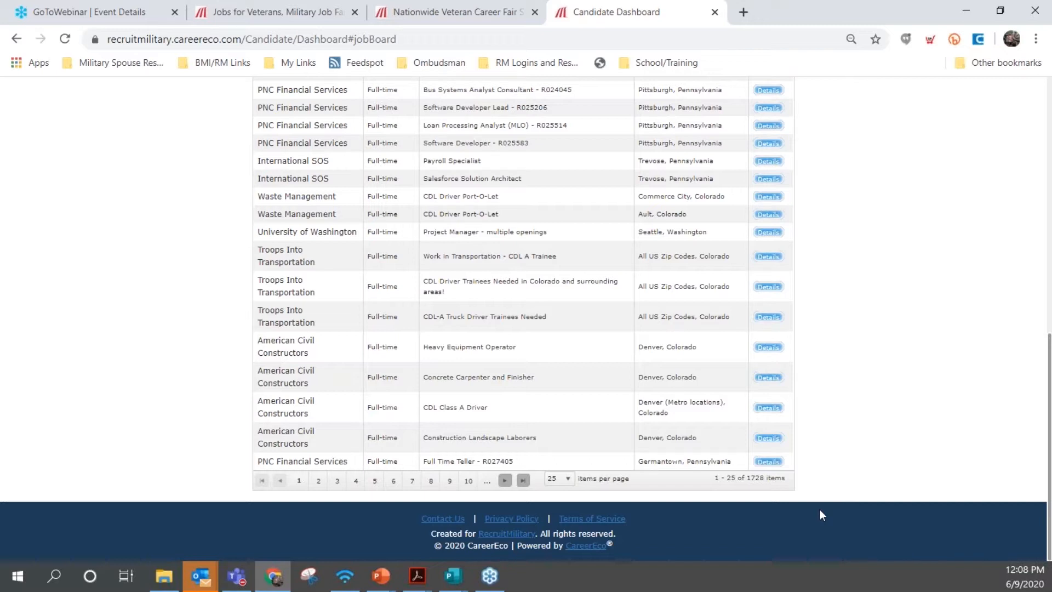
{"action": "scroll", "scroll_direction": "up", "scroll_amount": 3}
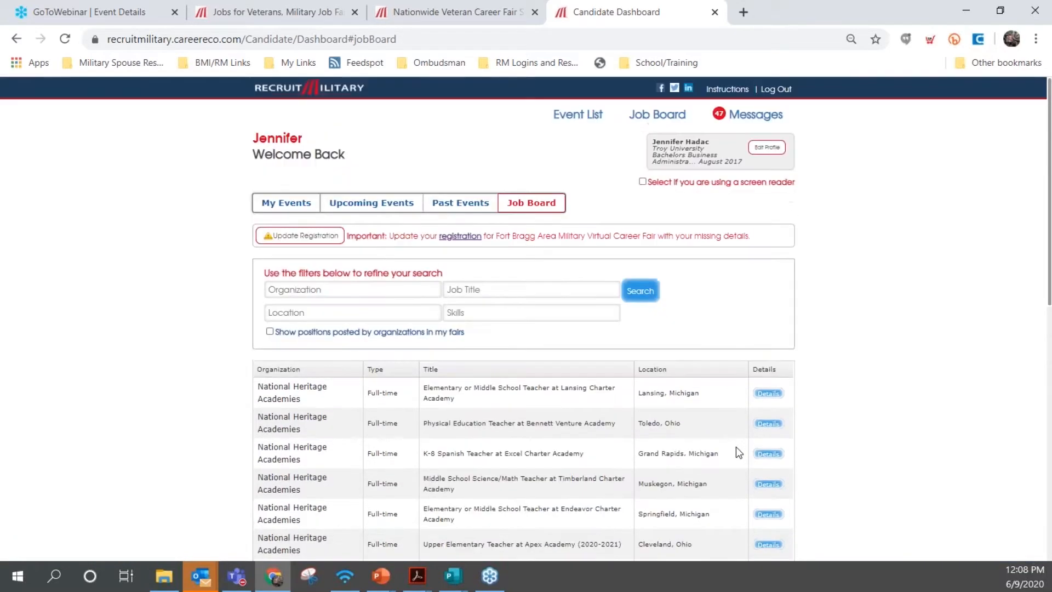
{"action": "mouse_move", "coordinate": [781, 157]}
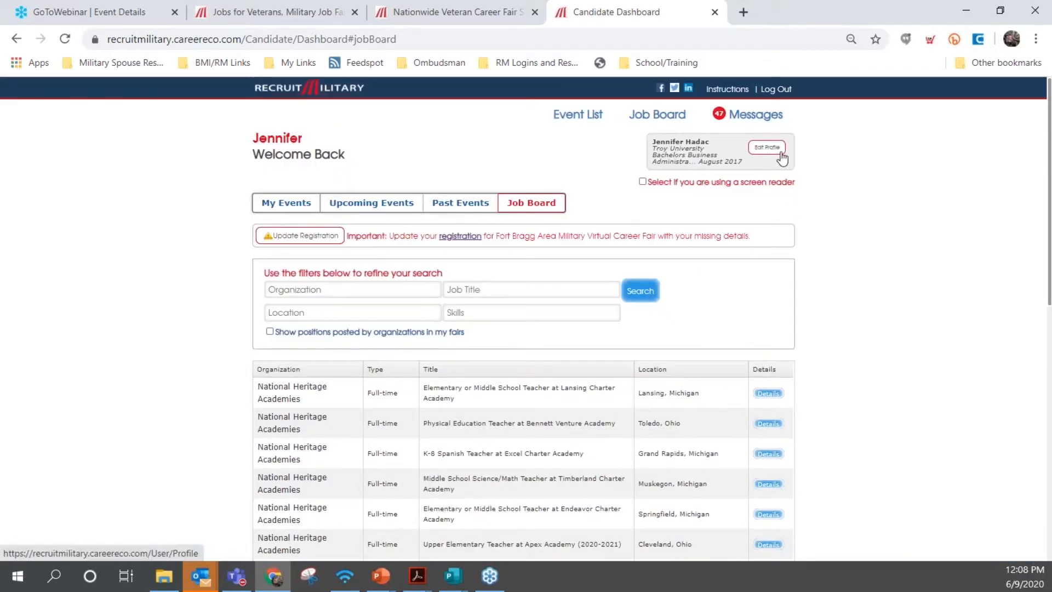
Edit the profile, viewing Resume/Documents, Portfolio Samples and Email Preferences sections
{"action": "left_click", "coordinate": [766, 147]}
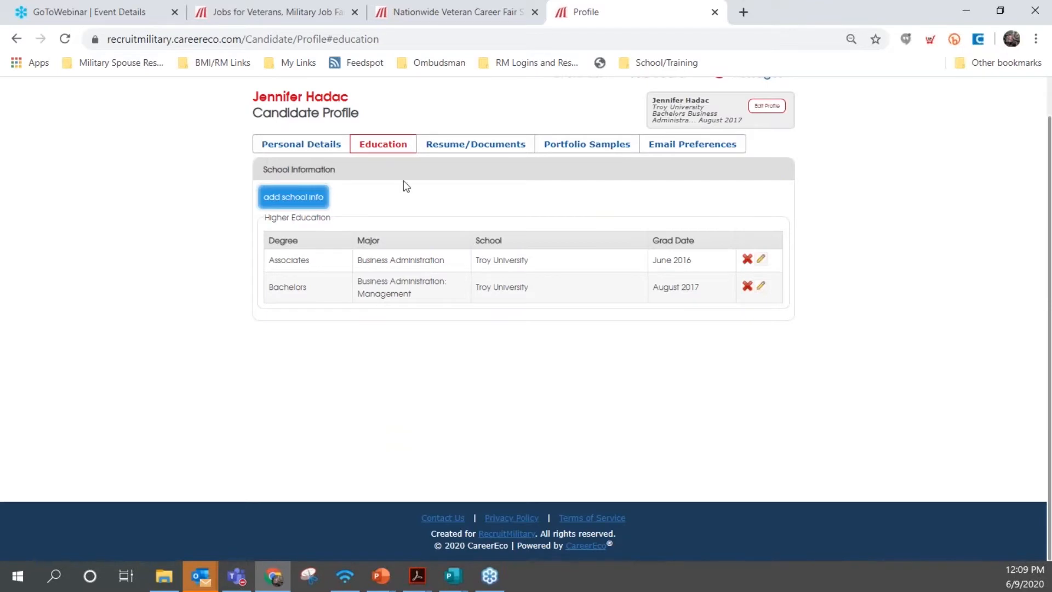
{"action": "left_click", "coordinate": [475, 143]}
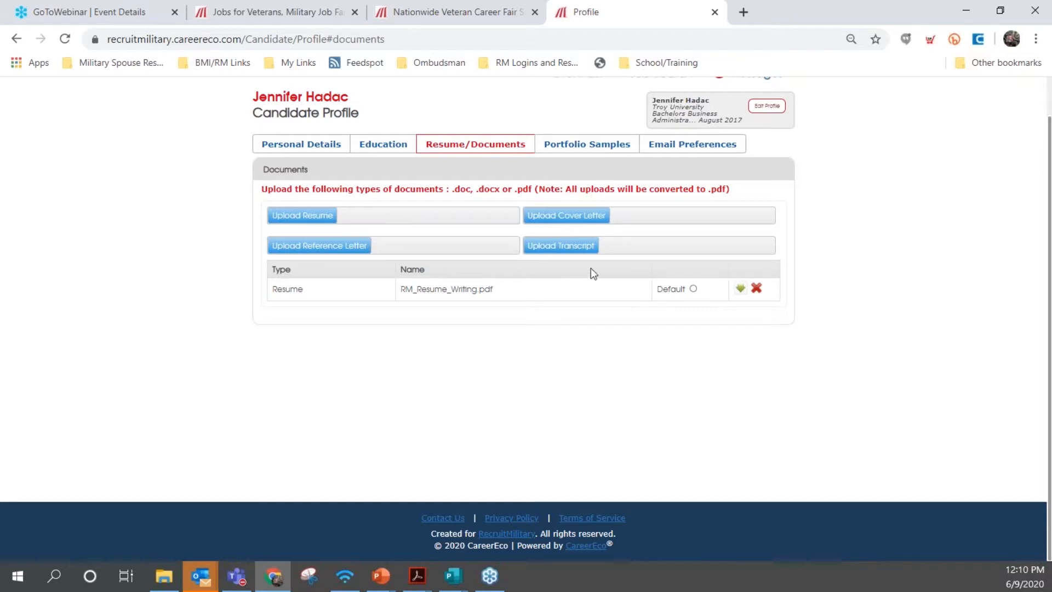
{"action": "mouse_move", "coordinate": [485, 394]}
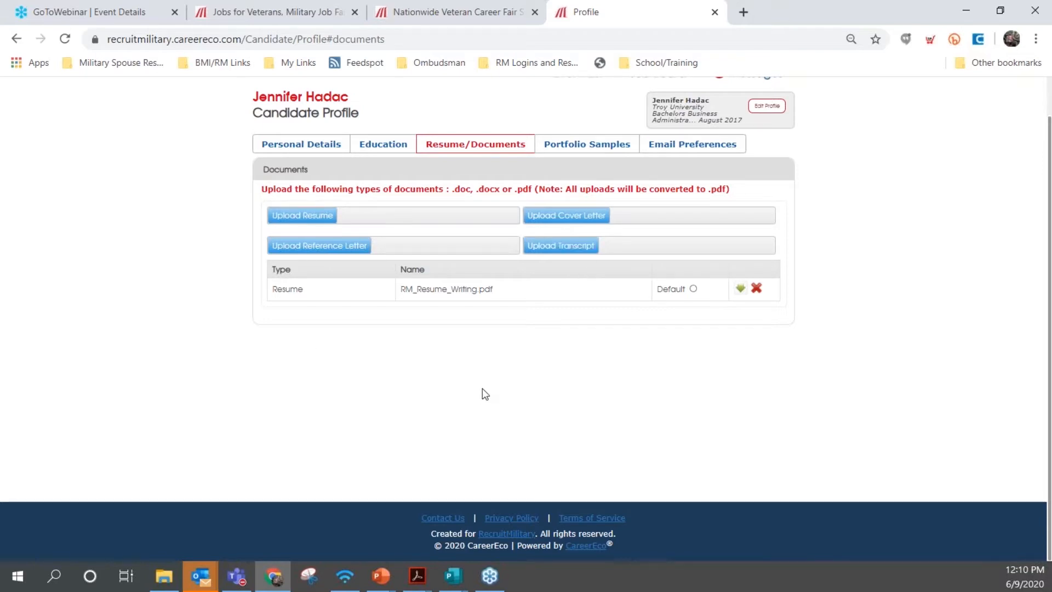
{"action": "mouse_move", "coordinate": [733, 396]}
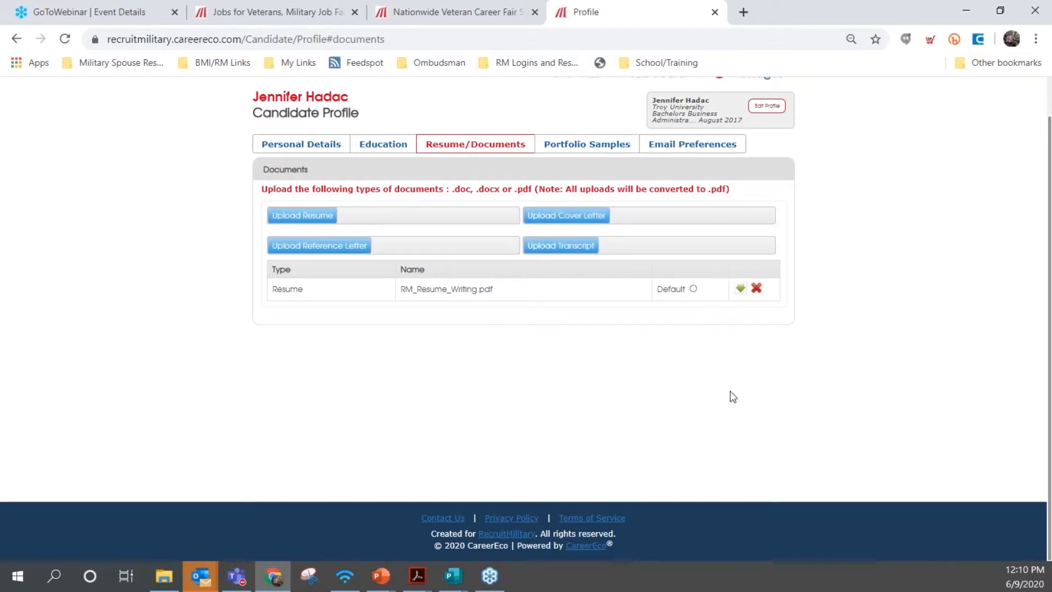
{"action": "left_click", "coordinate": [587, 144]}
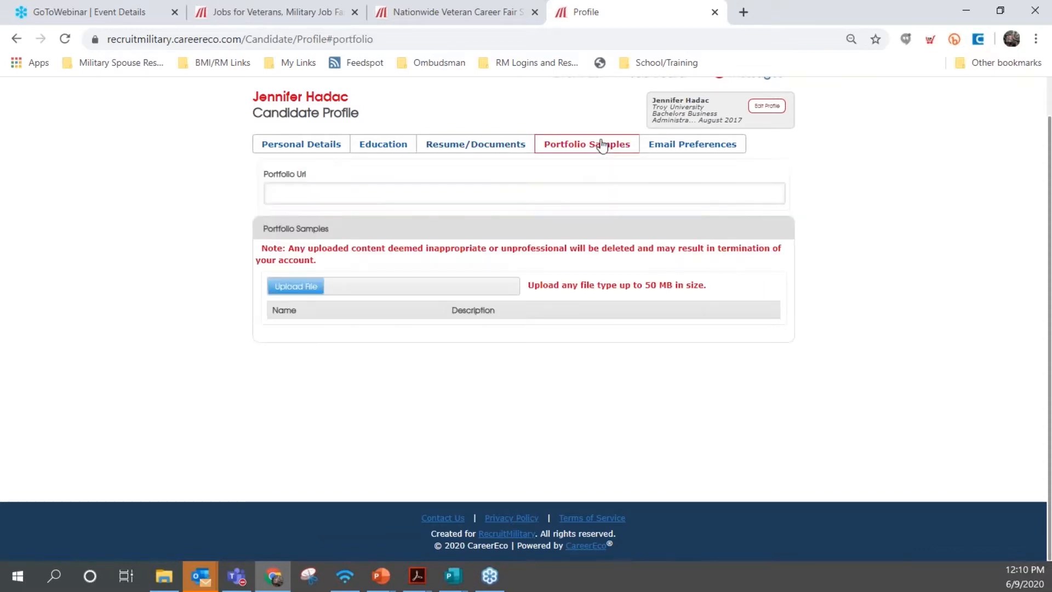
{"action": "mouse_move", "coordinate": [790, 386]}
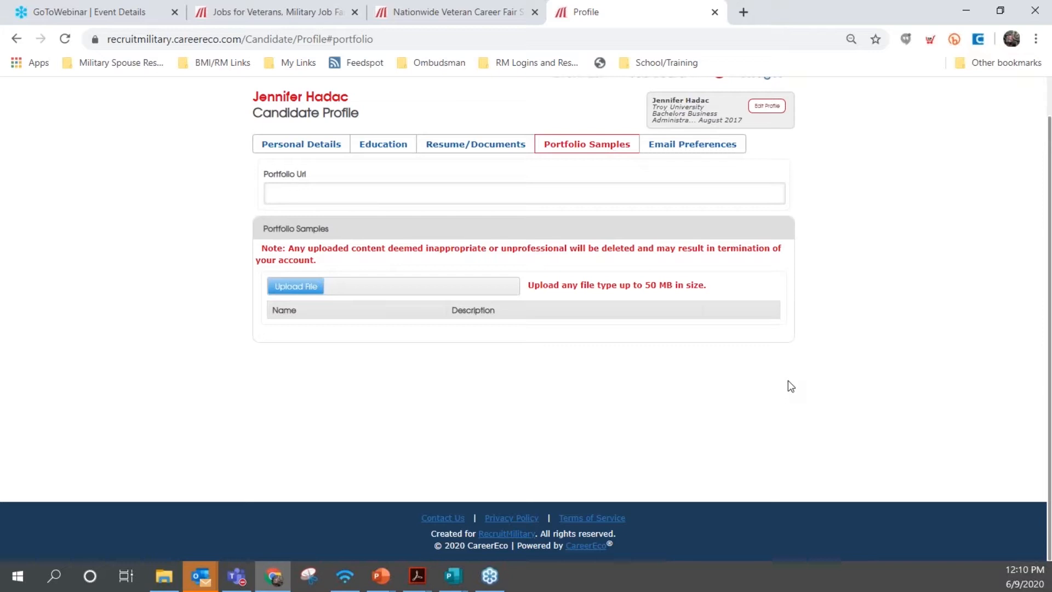
{"action": "mouse_move", "coordinate": [718, 164]}
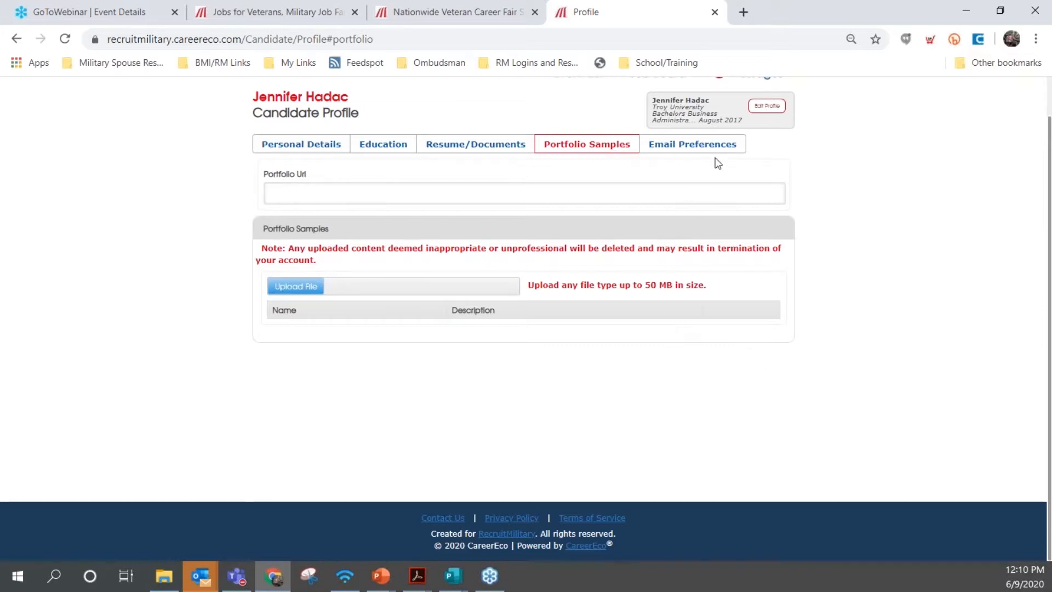
{"action": "left_click", "coordinate": [691, 144]}
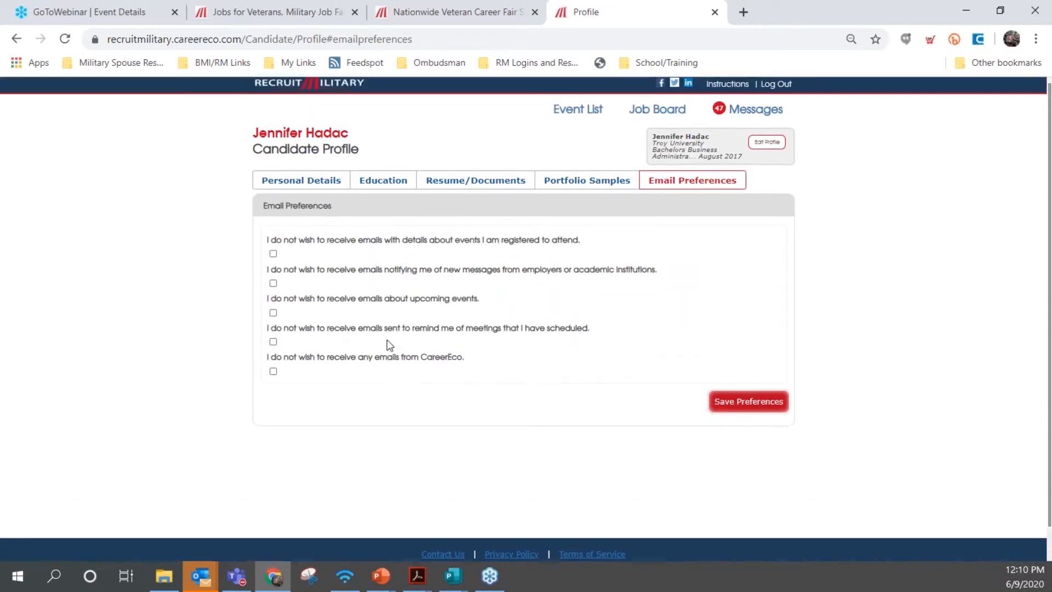
{"action": "left_click", "coordinate": [754, 108]}
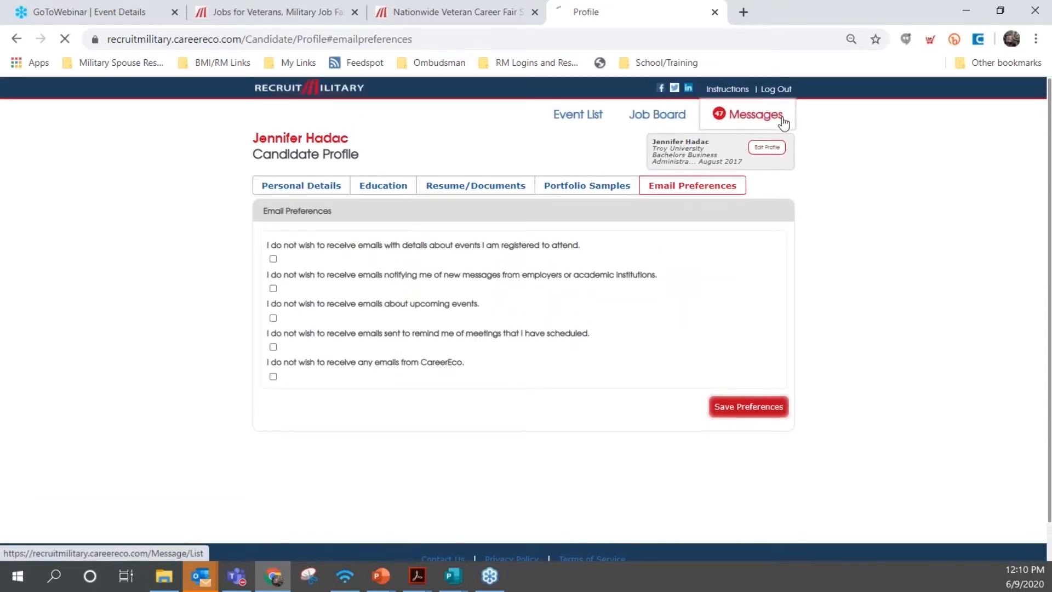
{"action": "left_click", "coordinate": [747, 114]}
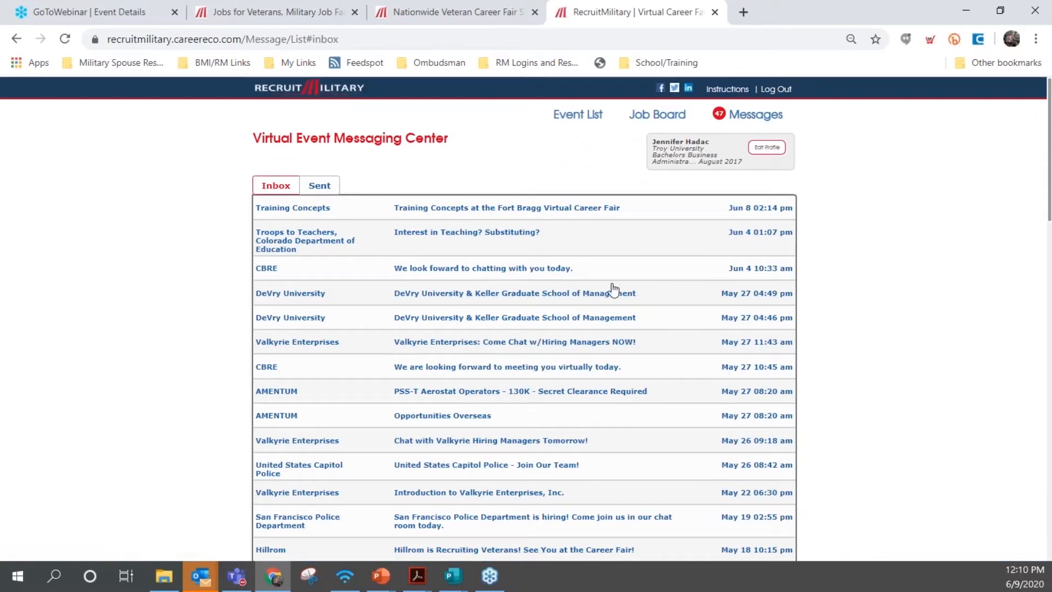
{"action": "mouse_move", "coordinate": [403, 381]}
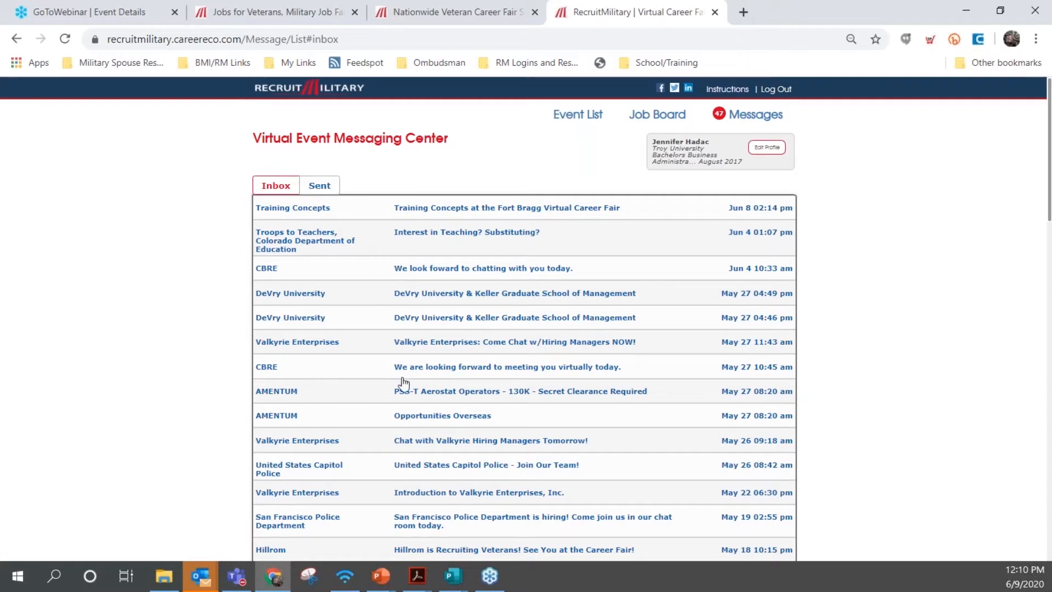
{"action": "mouse_move", "coordinate": [695, 290]}
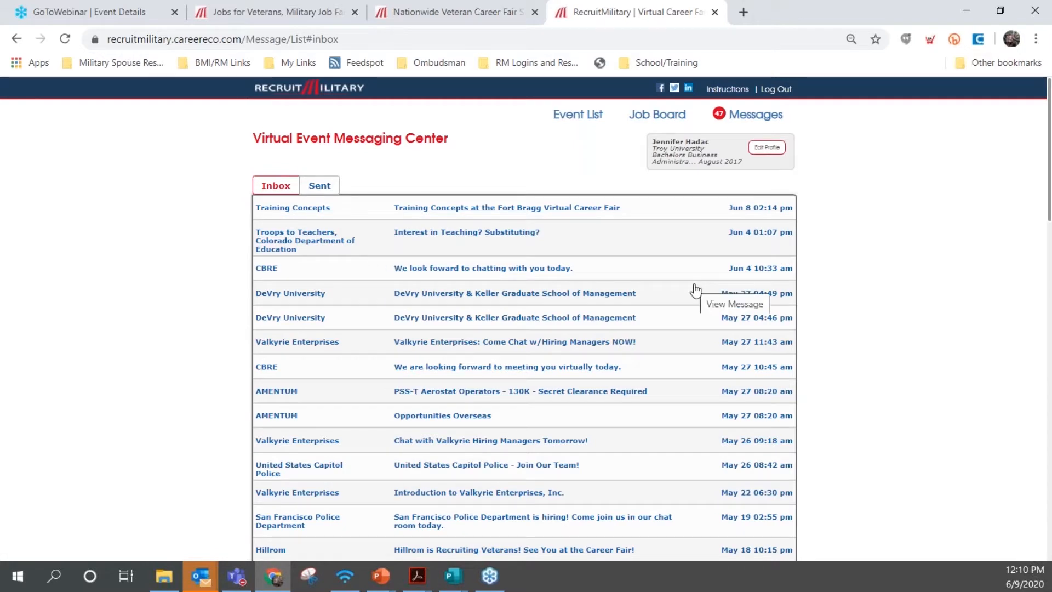
{"action": "mouse_move", "coordinate": [666, 408]}
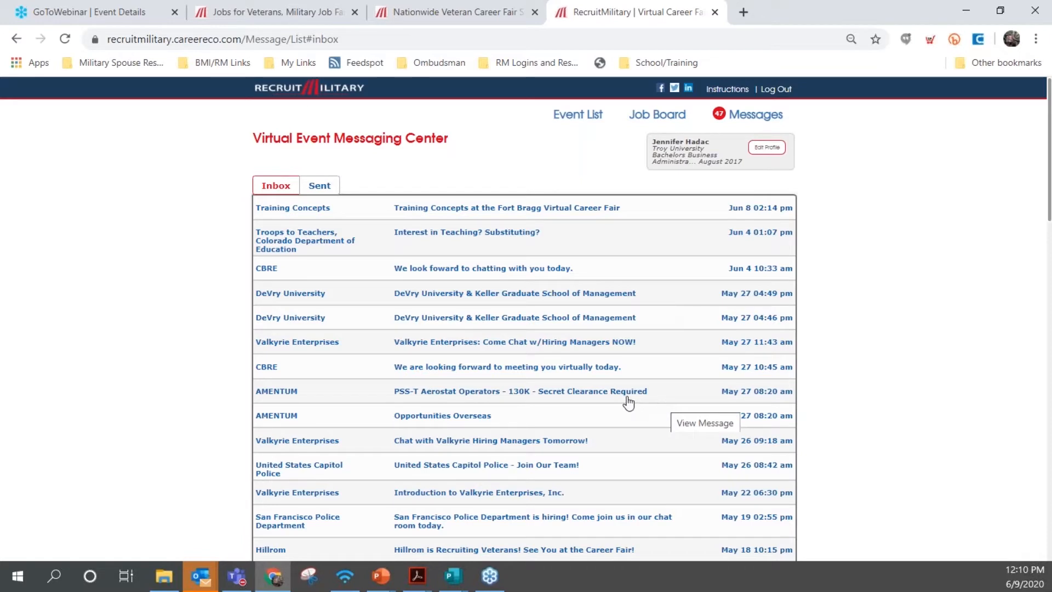
{"action": "mouse_move", "coordinate": [927, 404]}
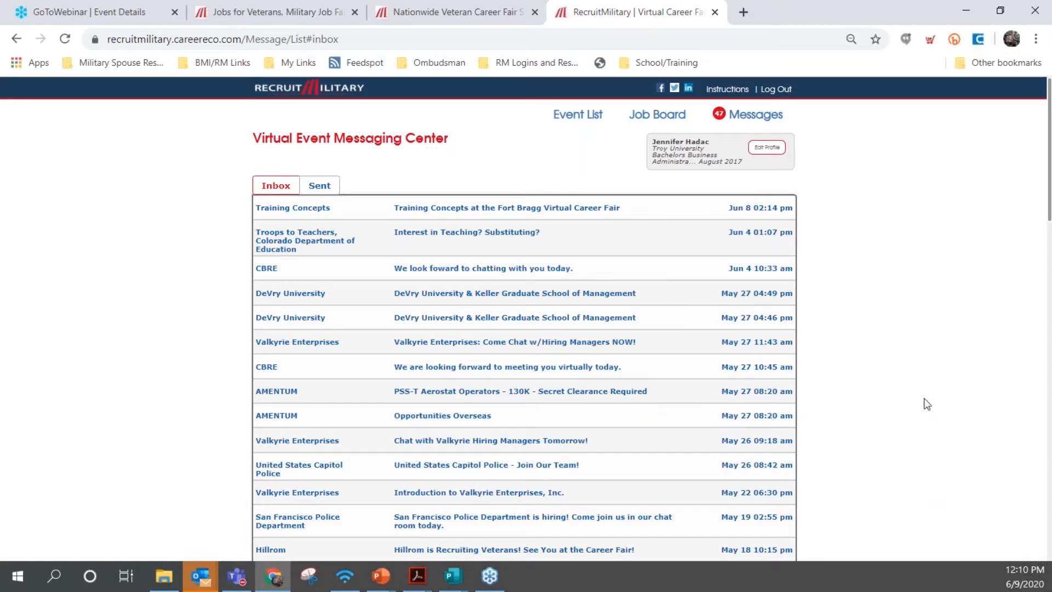
{"action": "mouse_move", "coordinate": [688, 156]}
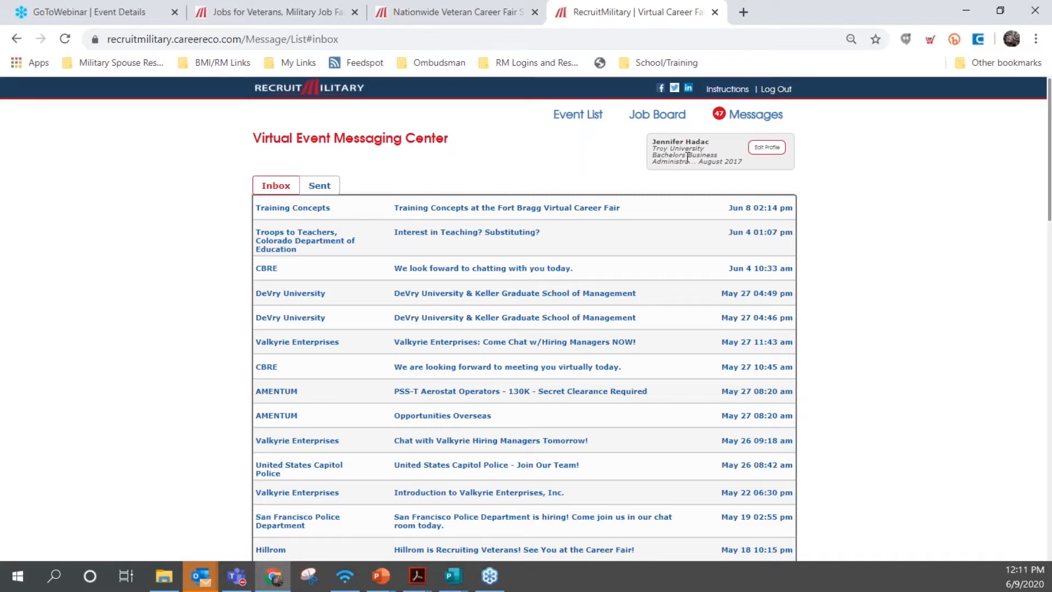
{"action": "mouse_move", "coordinate": [853, 393]}
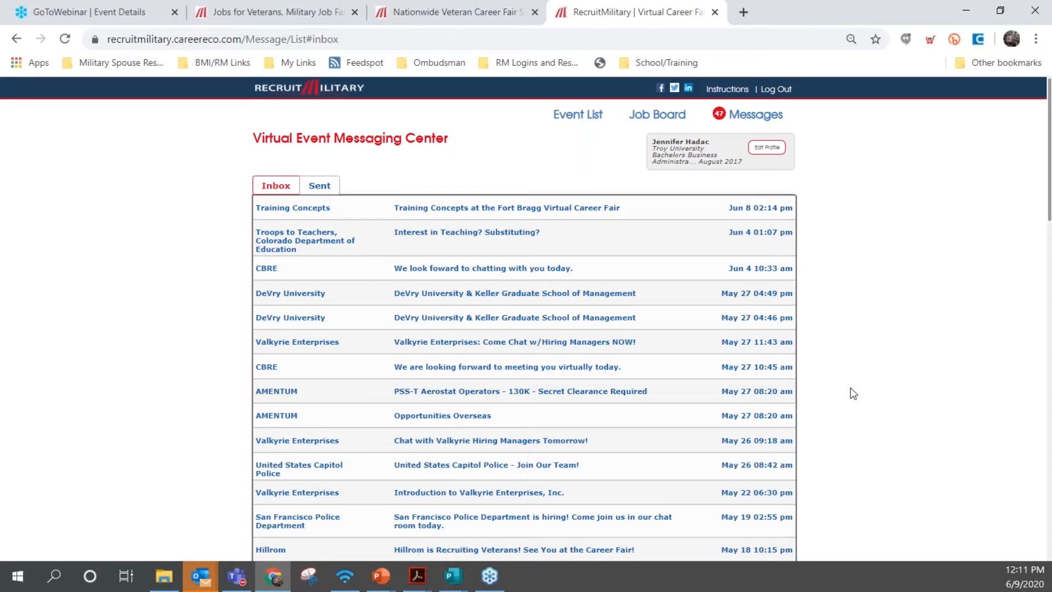
{"action": "mouse_move", "coordinate": [757, 114]}
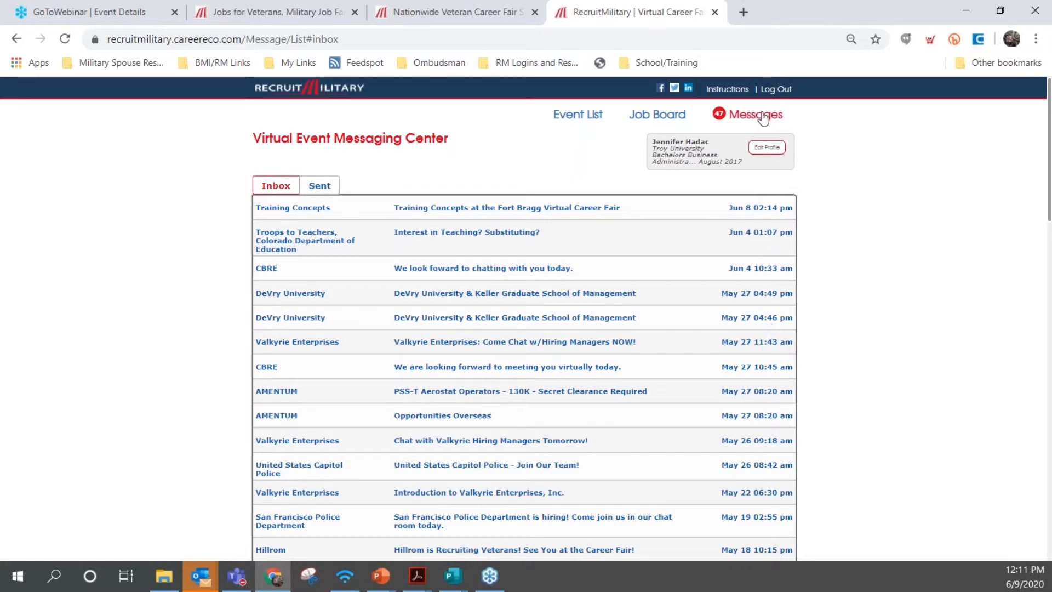
{"action": "mouse_move", "coordinate": [863, 132]}
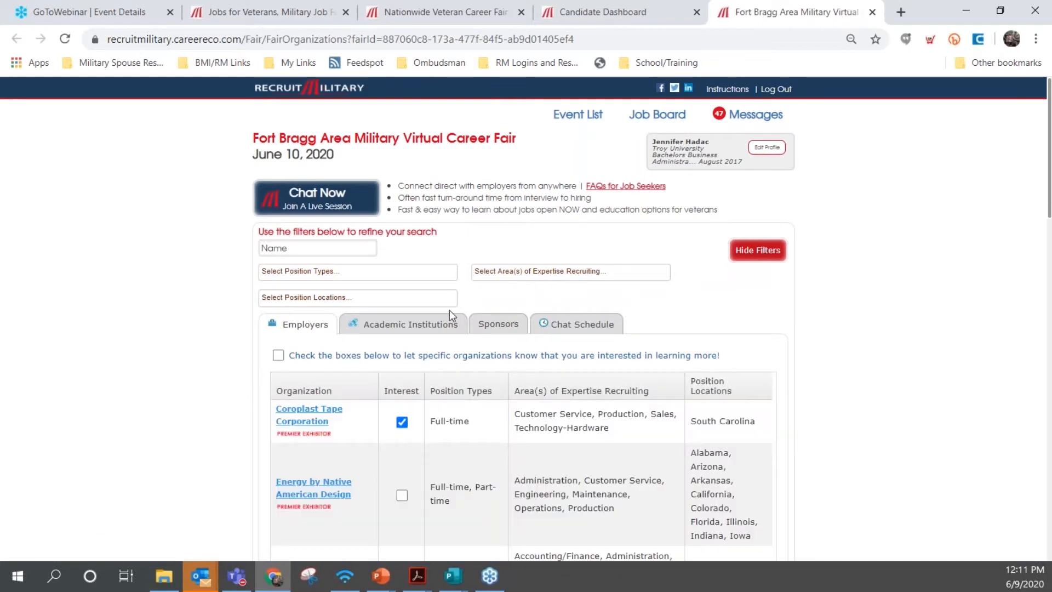
Scroll the Fort Bragg Area Military Virtual Career Fair's employer room list
{"action": "scroll", "scroll_direction": "down", "scroll_amount": 3}
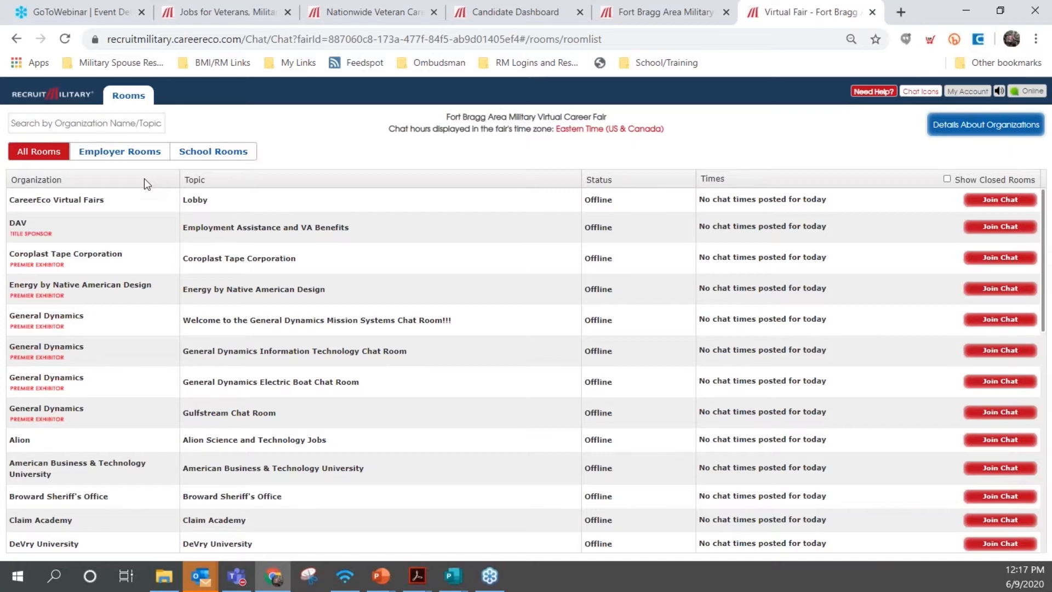
{"action": "mouse_move", "coordinate": [343, 252]}
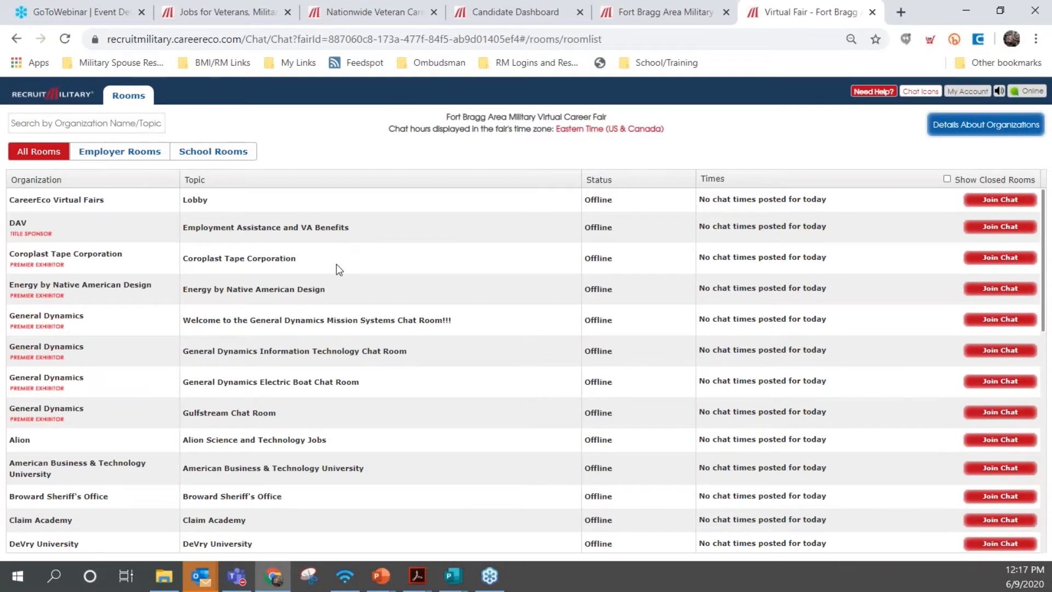
{"action": "mouse_move", "coordinate": [345, 350]}
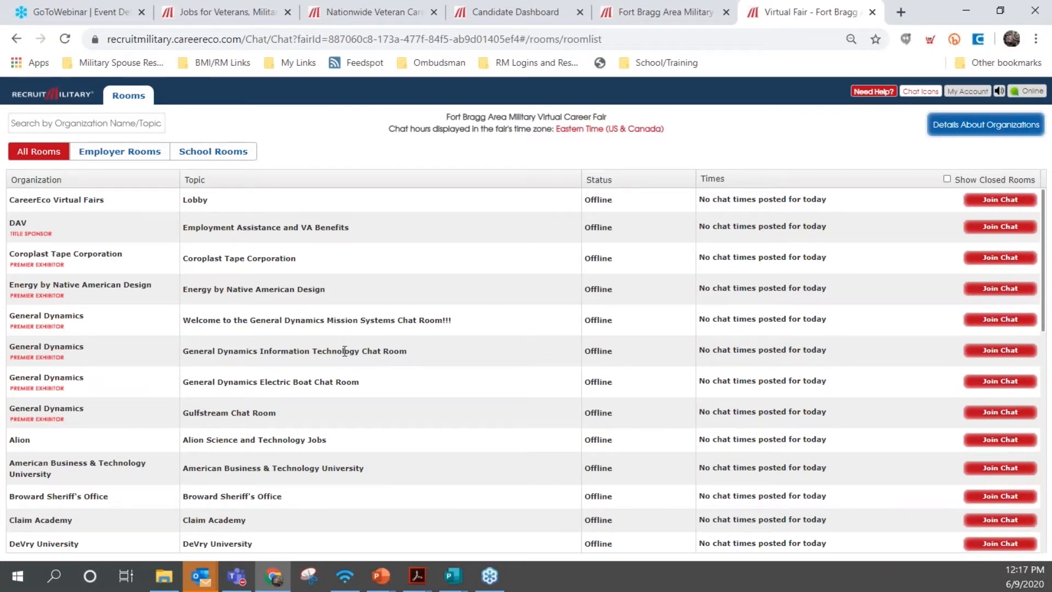
{"action": "mouse_move", "coordinate": [624, 314]}
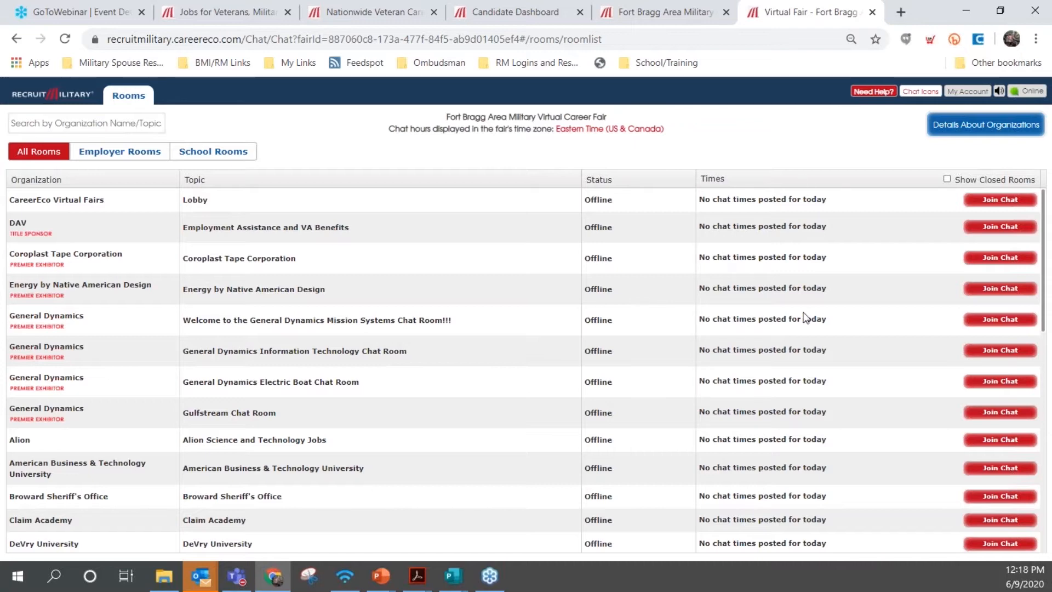
{"action": "mouse_move", "coordinate": [312, 260]}
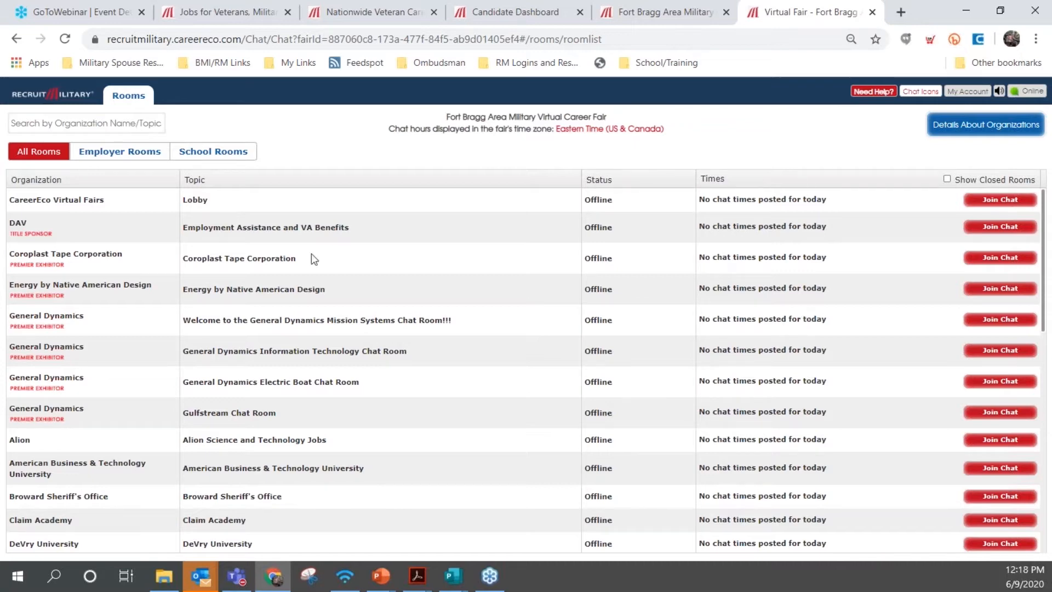
Scroll the Rooms list and join the RecruitMilitary chat room
{"action": "scroll", "scroll_direction": "down", "scroll_amount": 3}
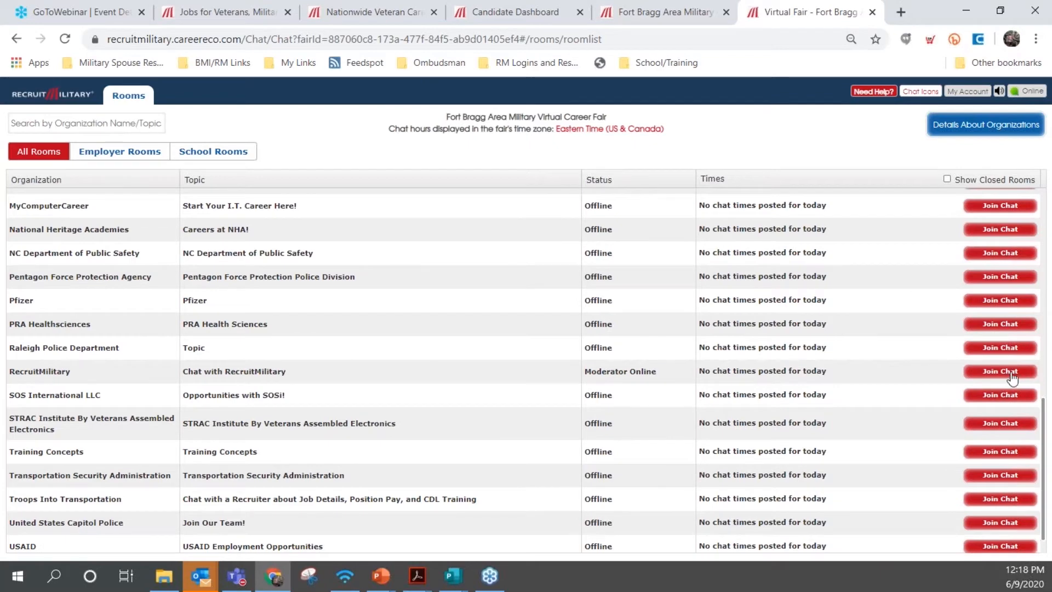
{"action": "left_click", "coordinate": [999, 371]}
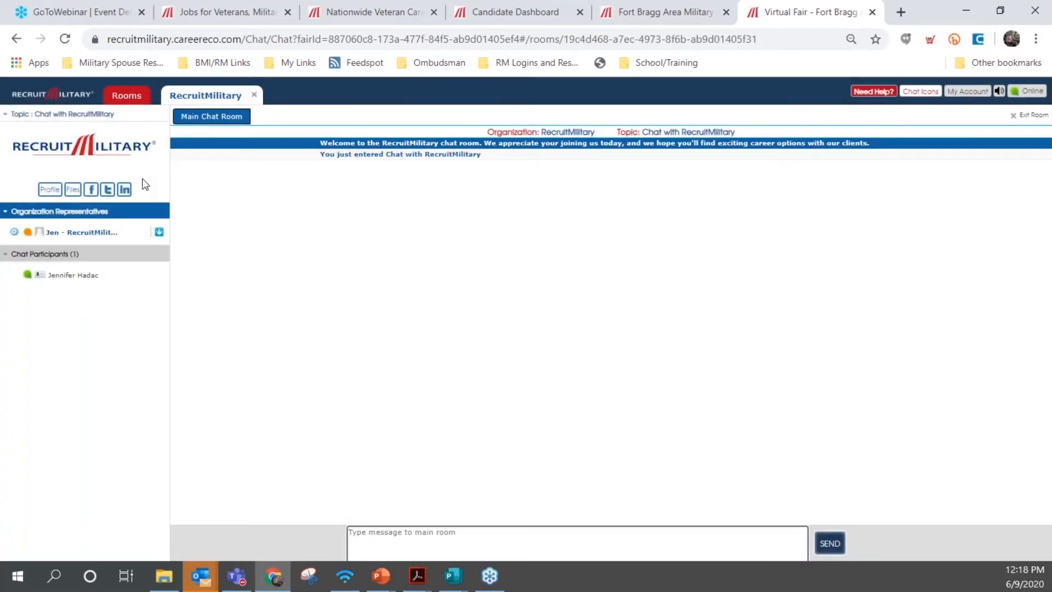
{"action": "mouse_move", "coordinate": [430, 134]}
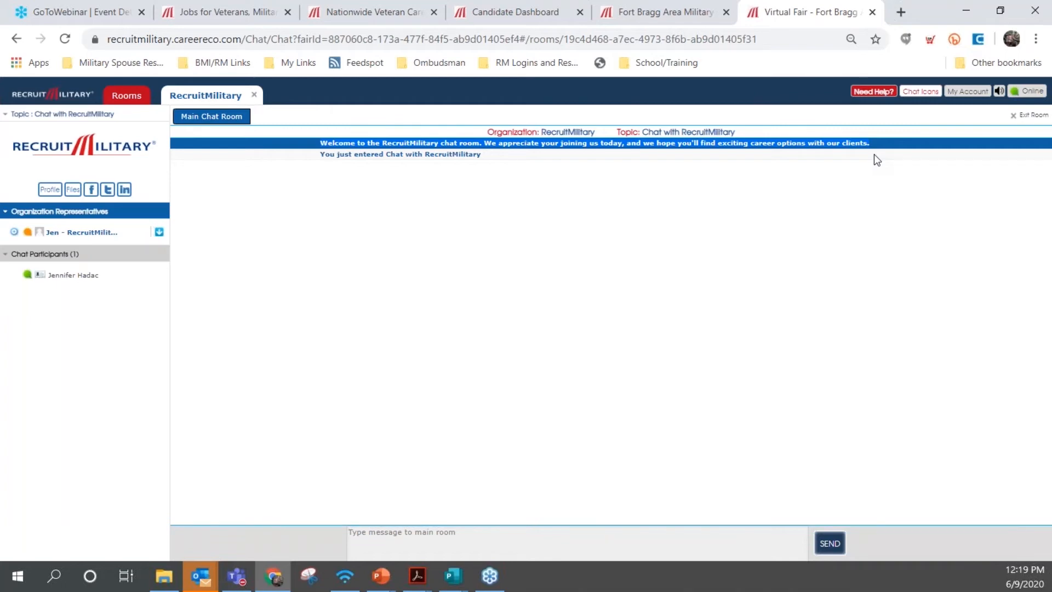
{"action": "mouse_move", "coordinate": [127, 164]}
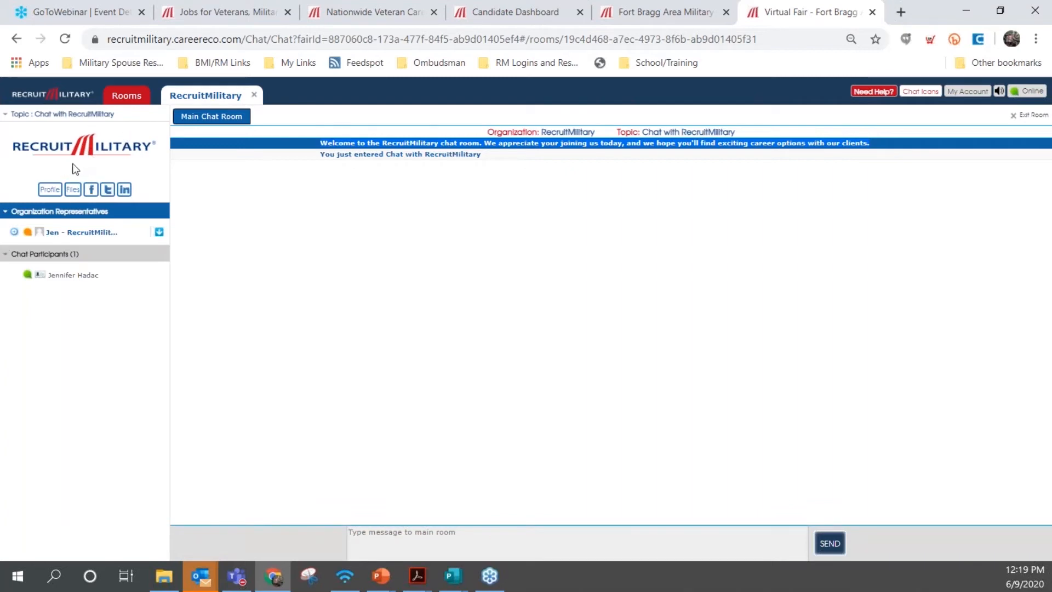
{"action": "mouse_move", "coordinate": [95, 216]}
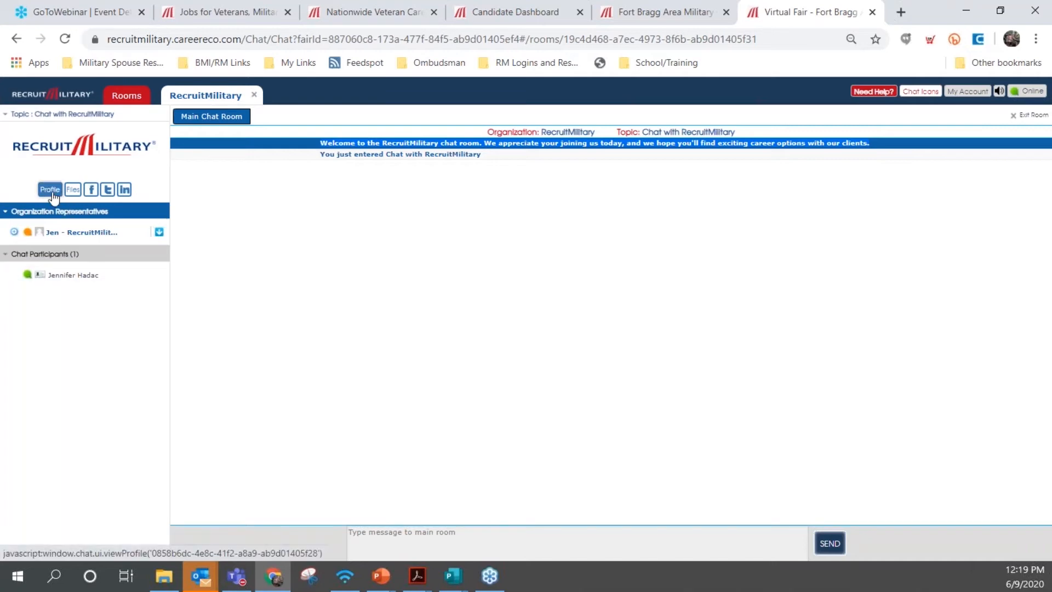
Browse RecruitMilitary's About section, Job Postings, and Website and Contact Info
{"action": "left_click", "coordinate": [48, 189]}
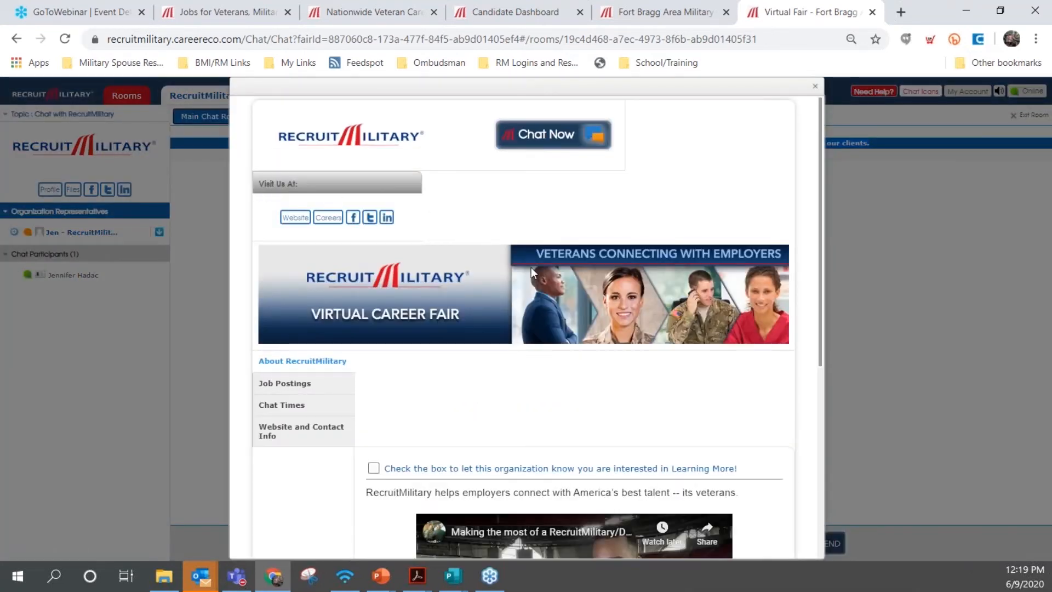
{"action": "scroll", "scroll_direction": "down", "scroll_amount": 3}
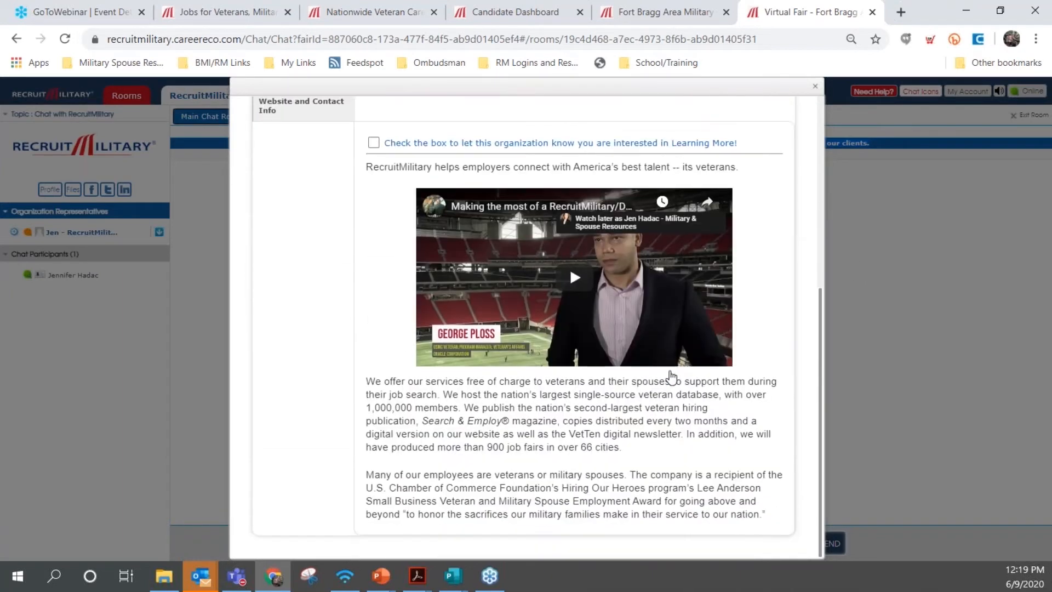
{"action": "mouse_move", "coordinate": [664, 388]}
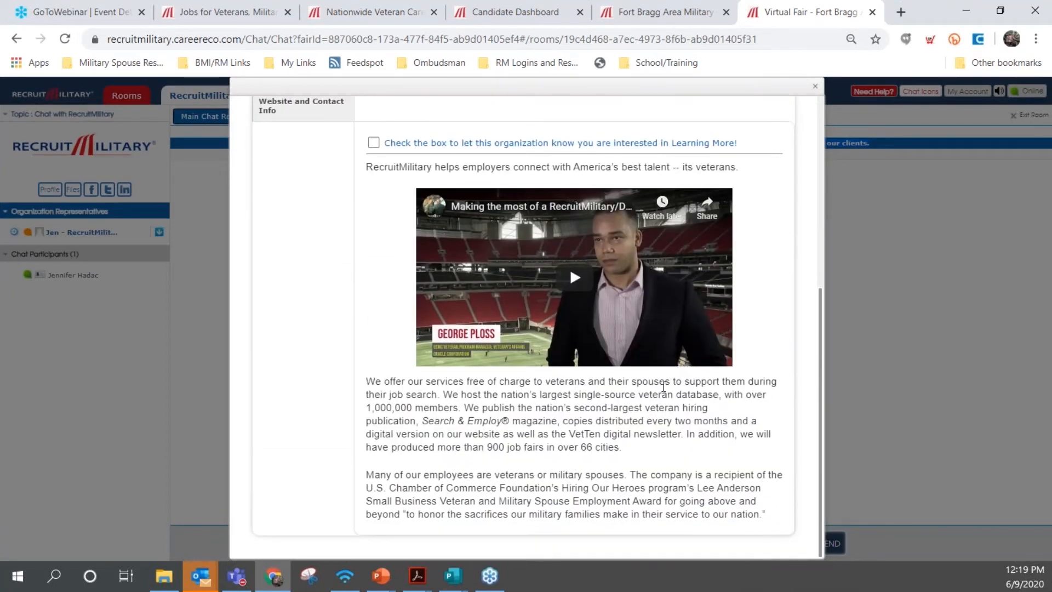
{"action": "left_click", "coordinate": [284, 382]}
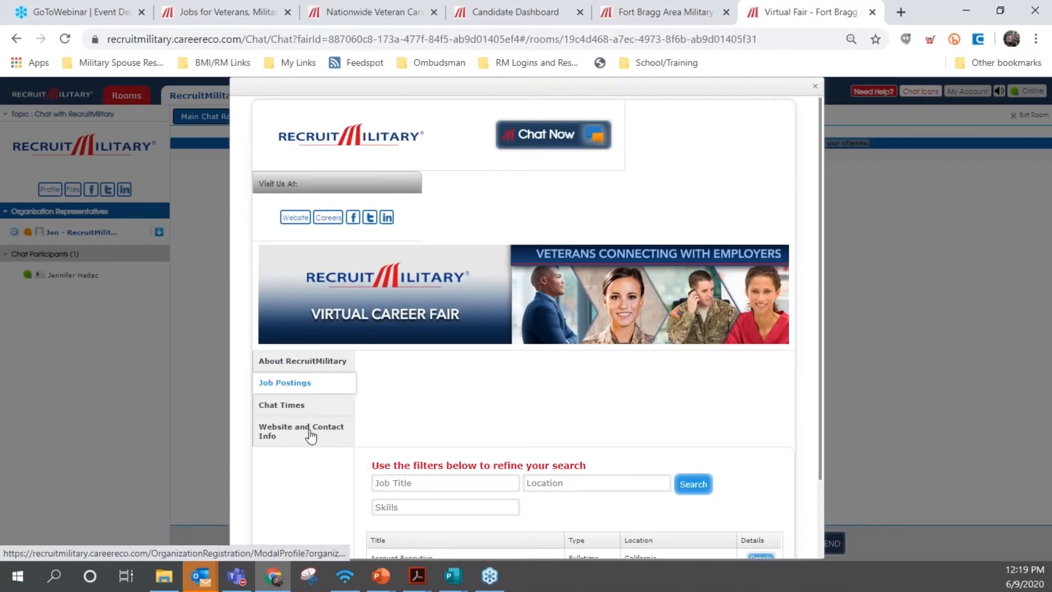
{"action": "left_click", "coordinate": [301, 430]}
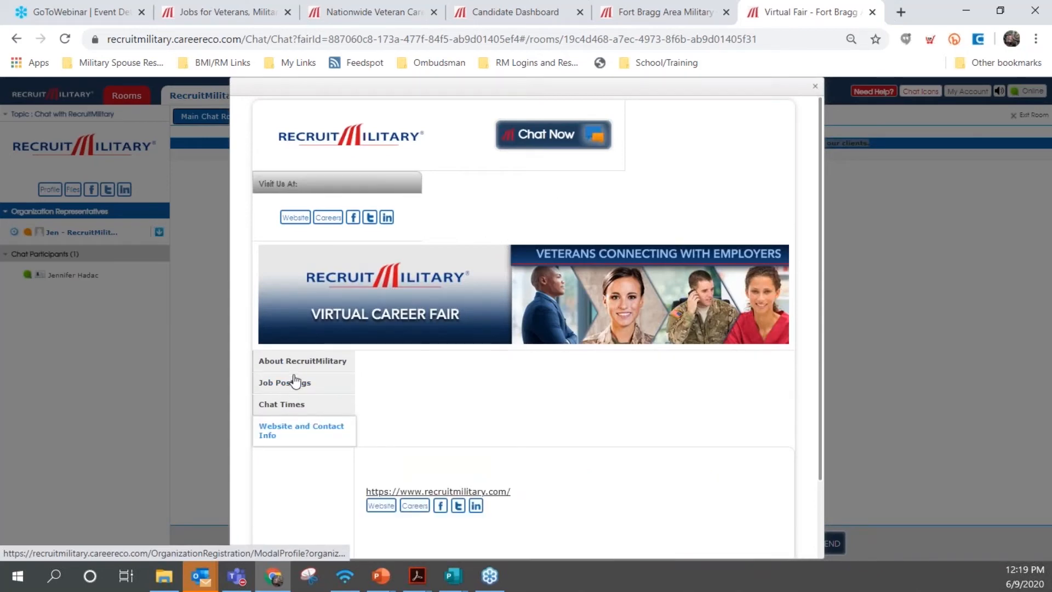
{"action": "mouse_move", "coordinate": [613, 388]}
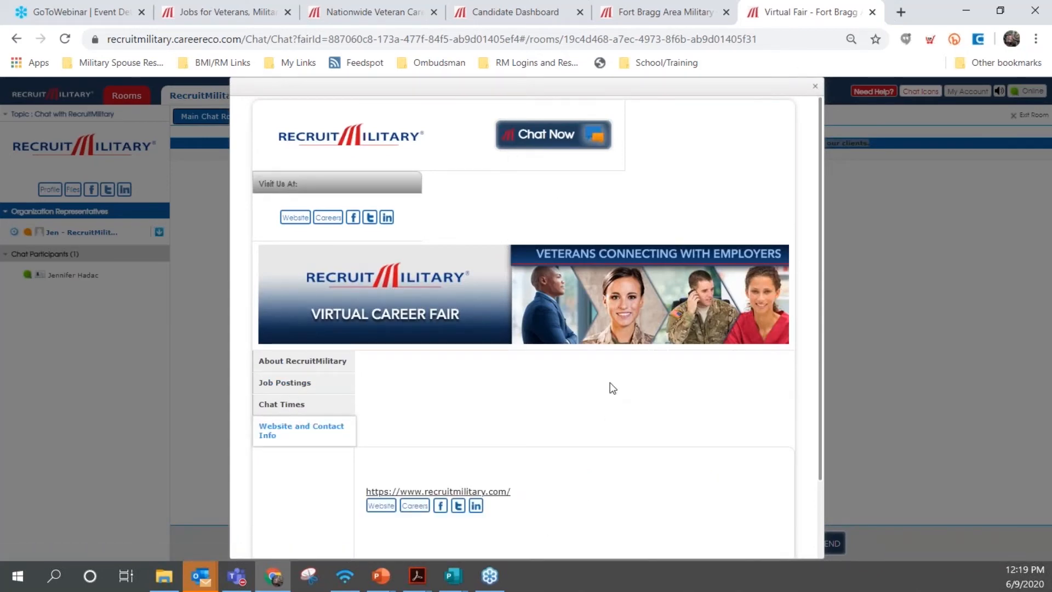
Open RecruitMilitary's six documents in the Files dialog, then close it
{"action": "left_click", "coordinate": [814, 86]}
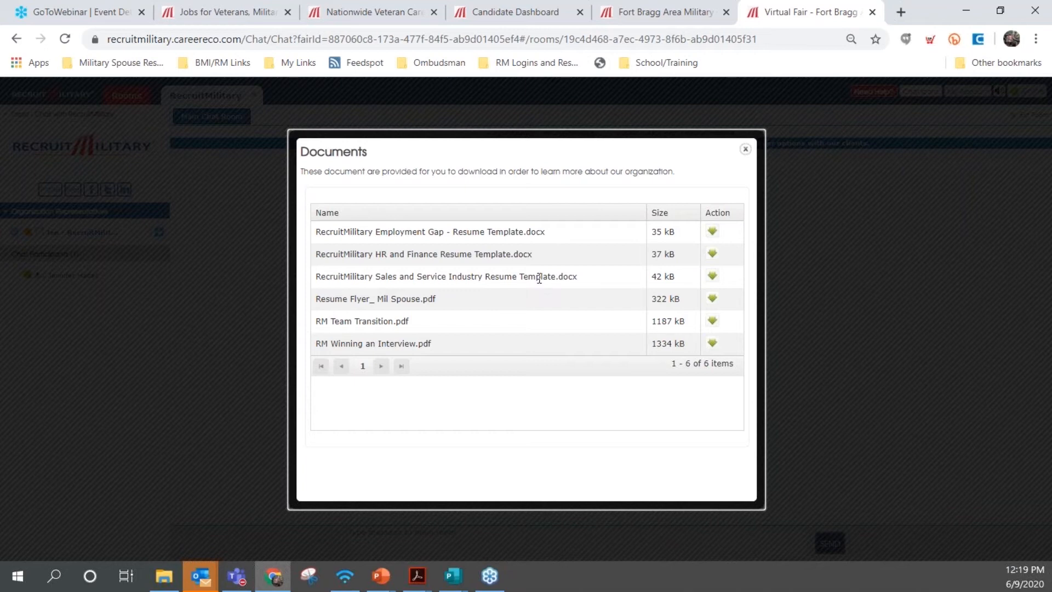
{"action": "mouse_move", "coordinate": [534, 289]}
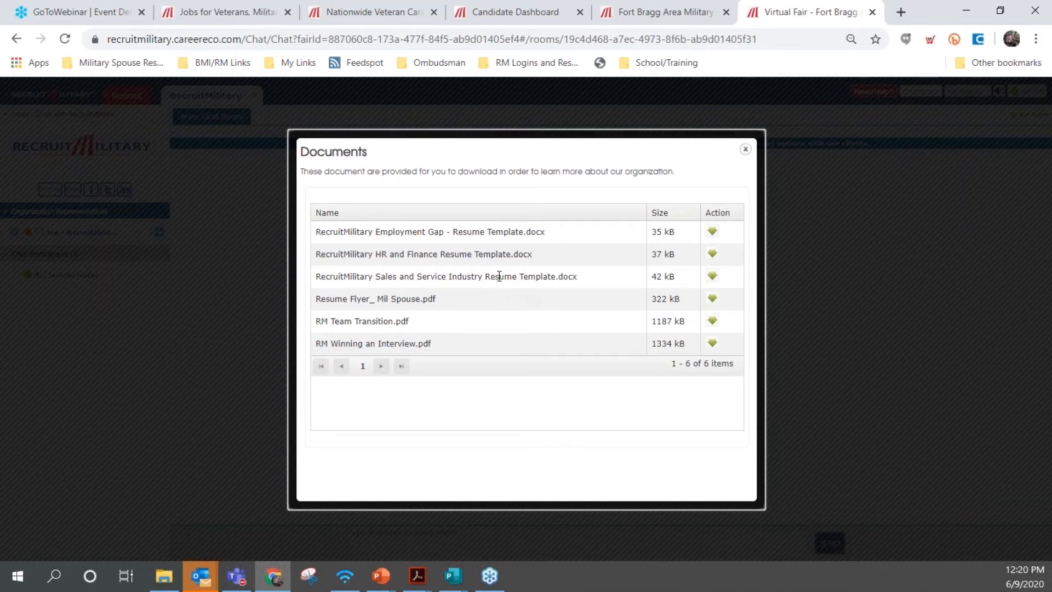
{"action": "left_click", "coordinate": [745, 148]}
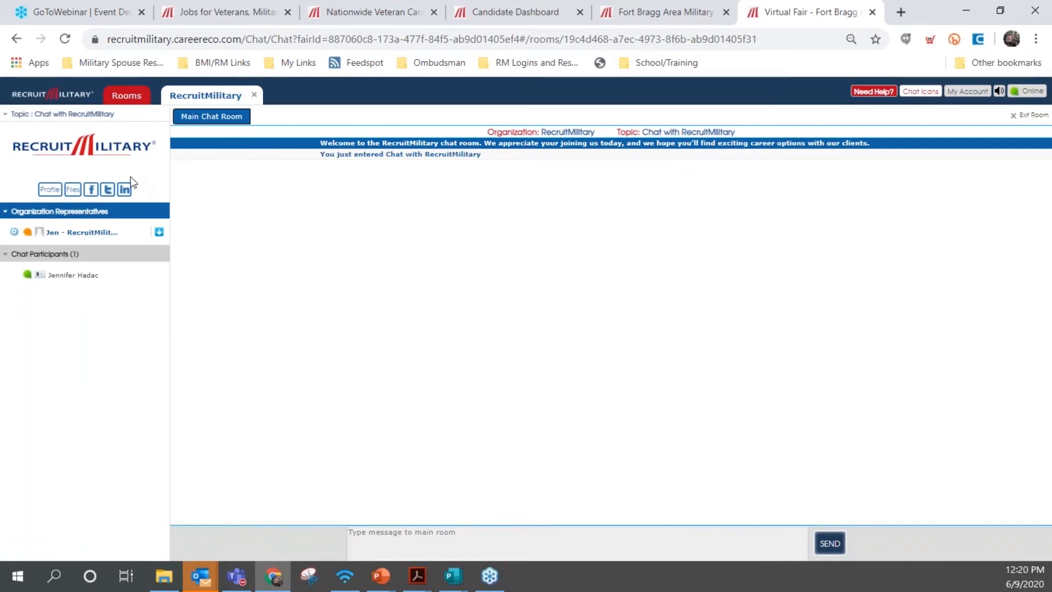
{"action": "mouse_move", "coordinate": [591, 310]}
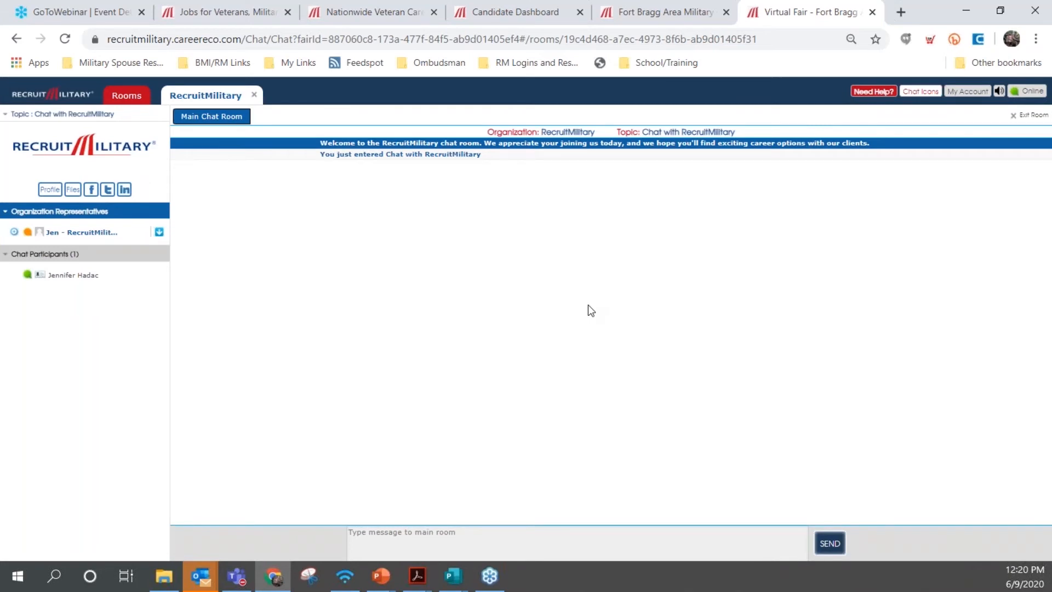
{"action": "mouse_move", "coordinate": [523, 299]}
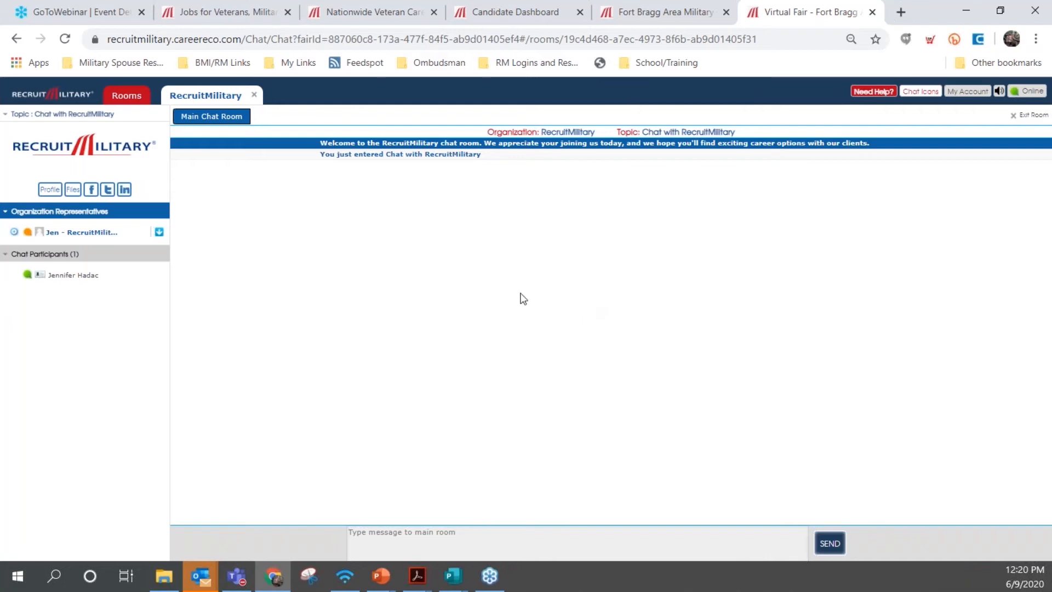
Select the 'Type message to main room' box to write a message
{"action": "left_click", "coordinate": [496, 541]}
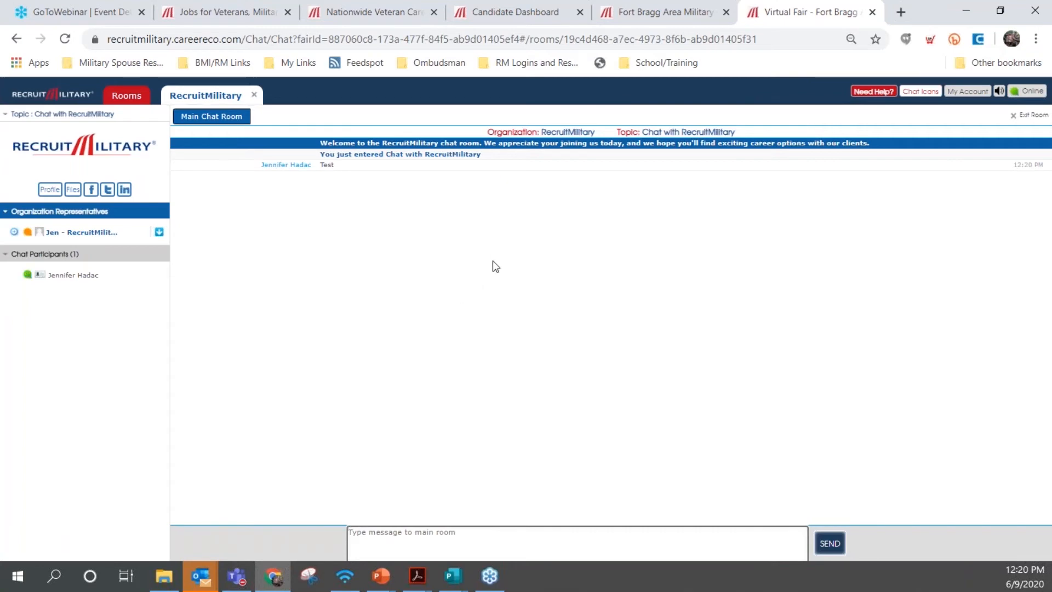
{"action": "mouse_move", "coordinate": [642, 262]}
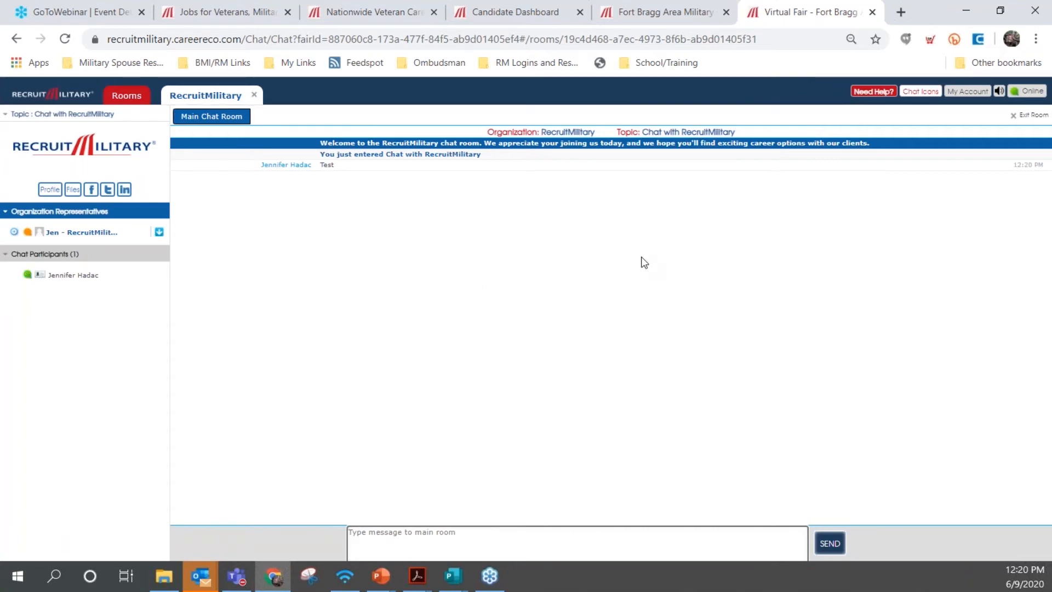
{"action": "mouse_move", "coordinate": [773, 317]}
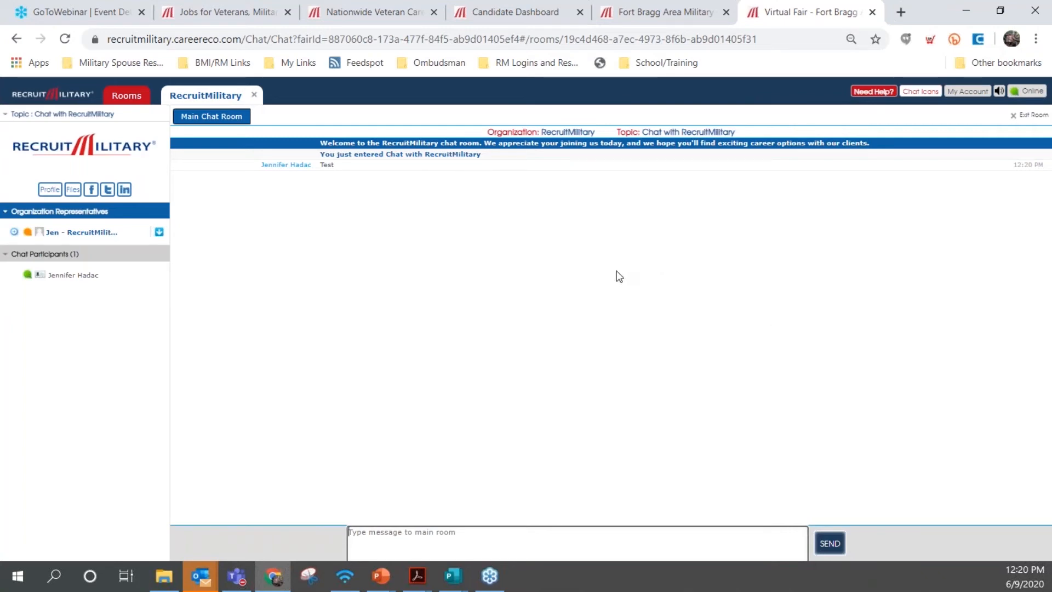
{"action": "mouse_move", "coordinate": [598, 367]}
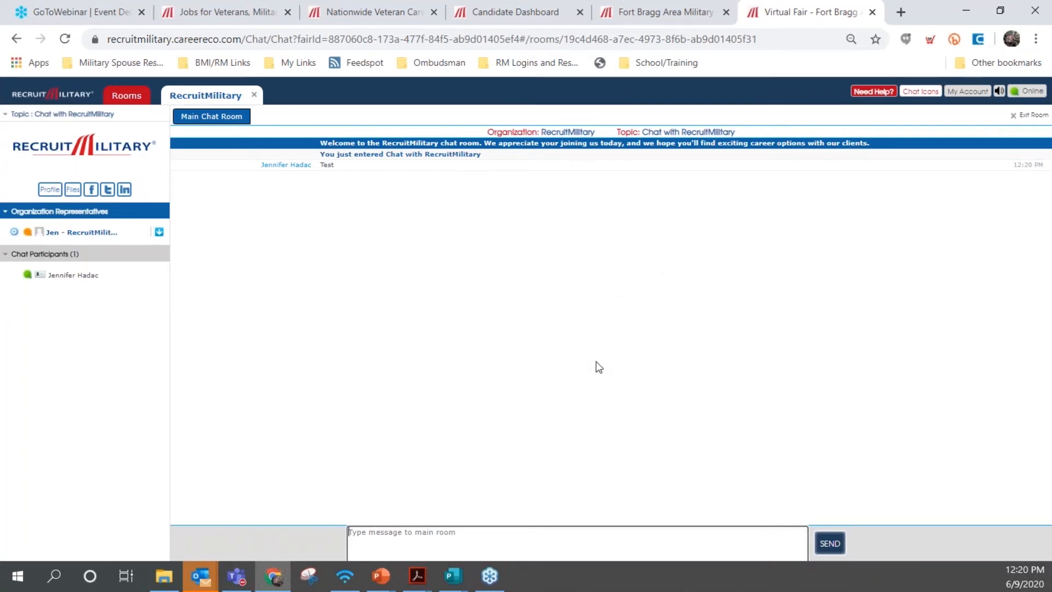
{"action": "mouse_move", "coordinate": [599, 362]}
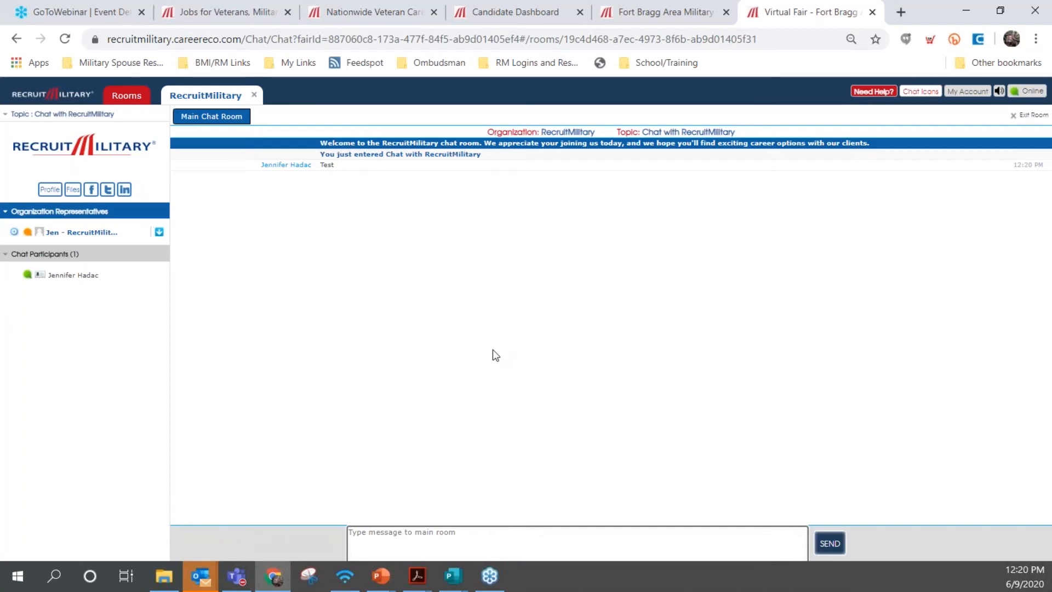
{"action": "mouse_move", "coordinate": [489, 359]}
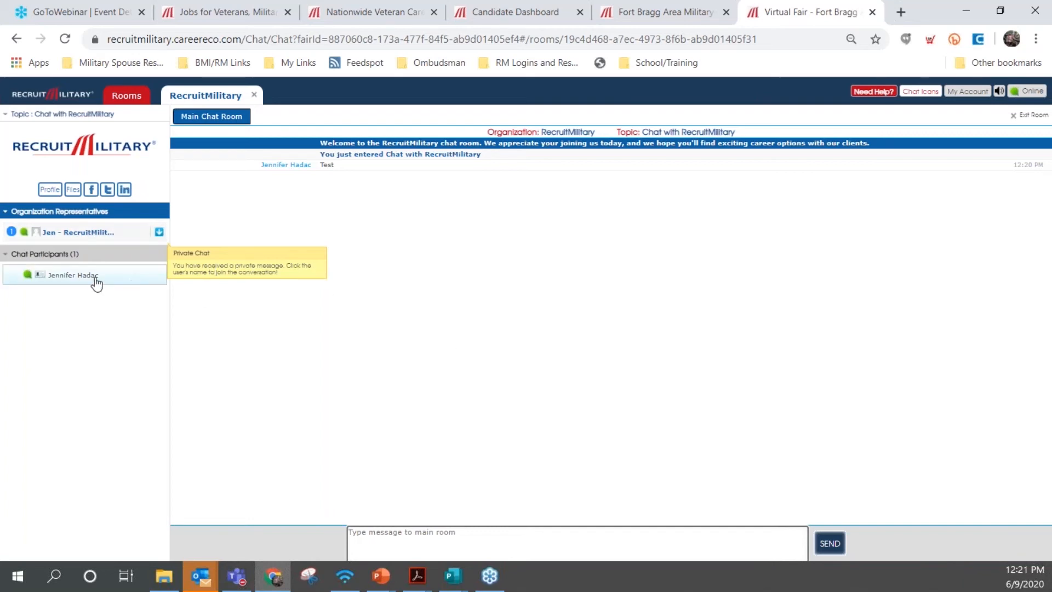
{"action": "left_click", "coordinate": [71, 231]}
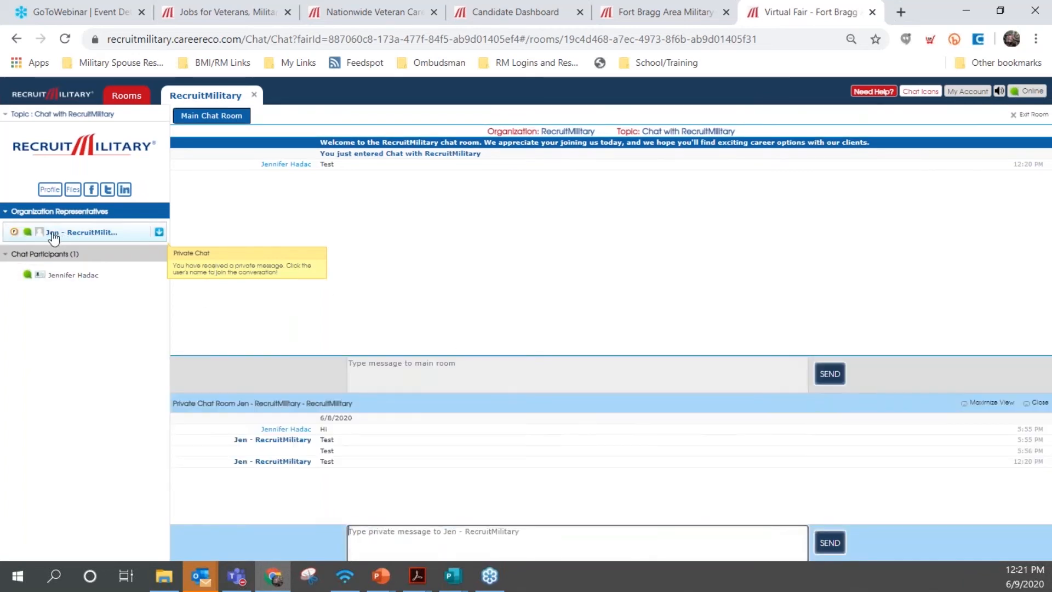
{"action": "left_click", "coordinate": [80, 231]}
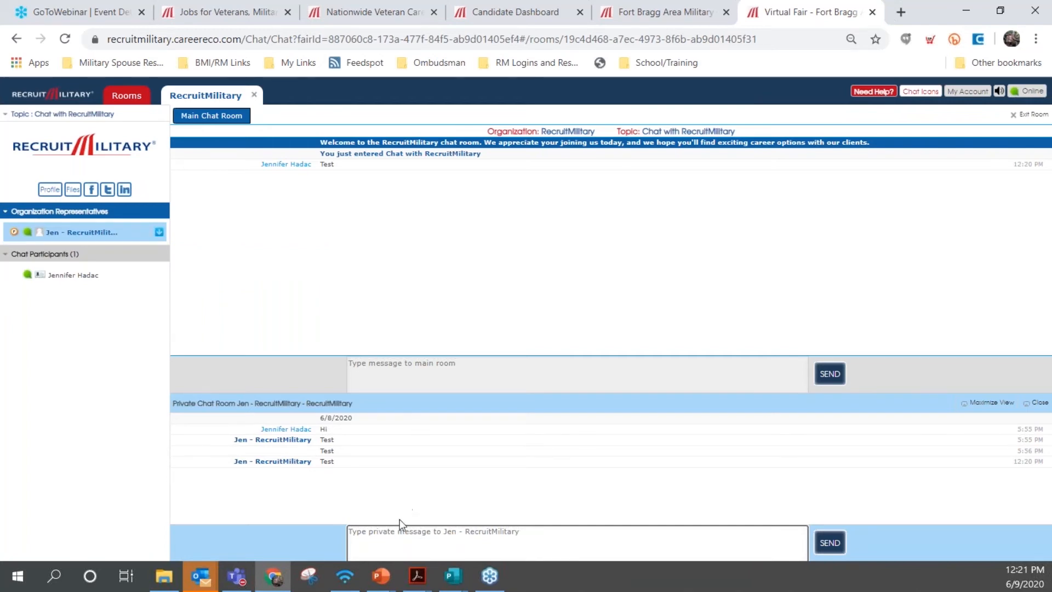
{"action": "mouse_move", "coordinate": [270, 438]}
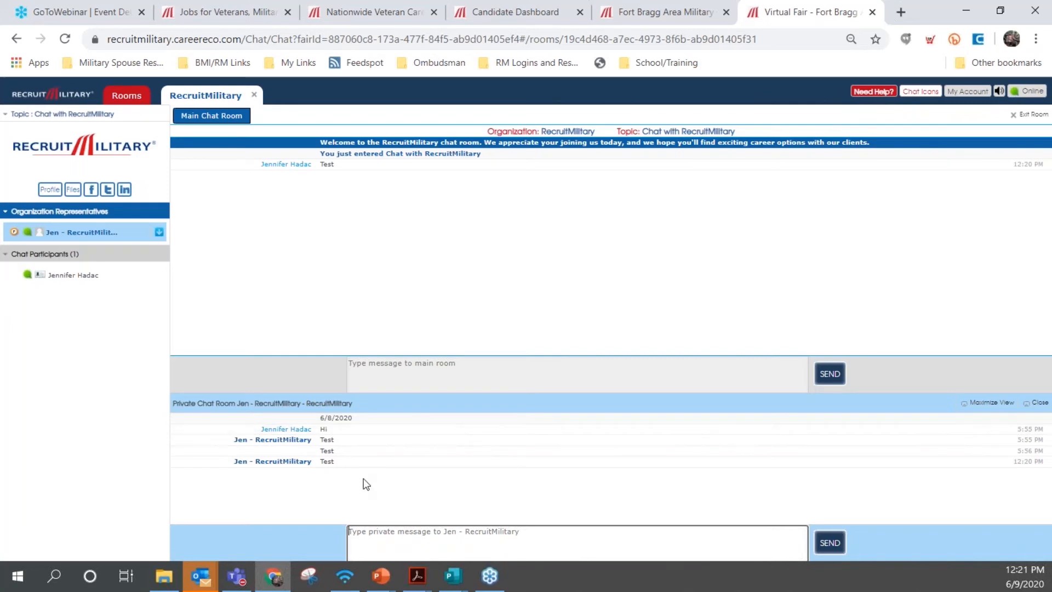
{"action": "mouse_move", "coordinate": [151, 262]}
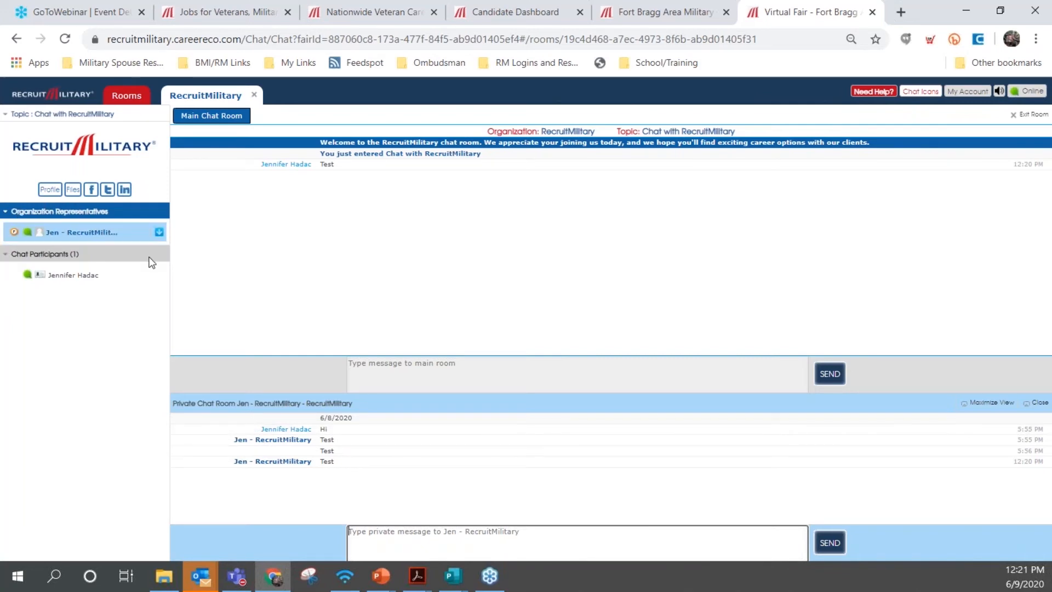
{"action": "mouse_move", "coordinate": [101, 253]}
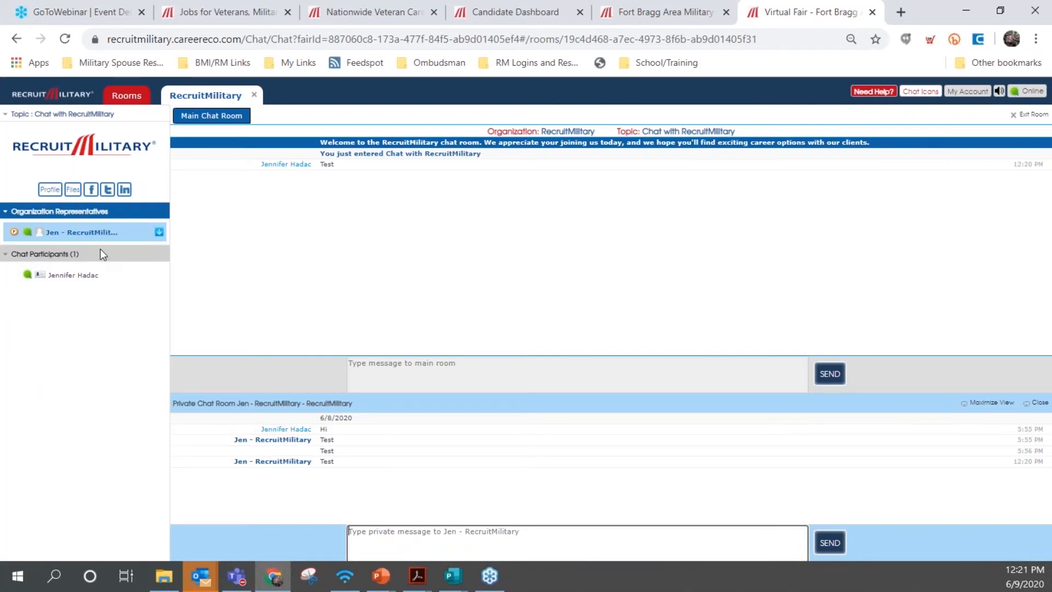
{"action": "left_click", "coordinate": [159, 232]}
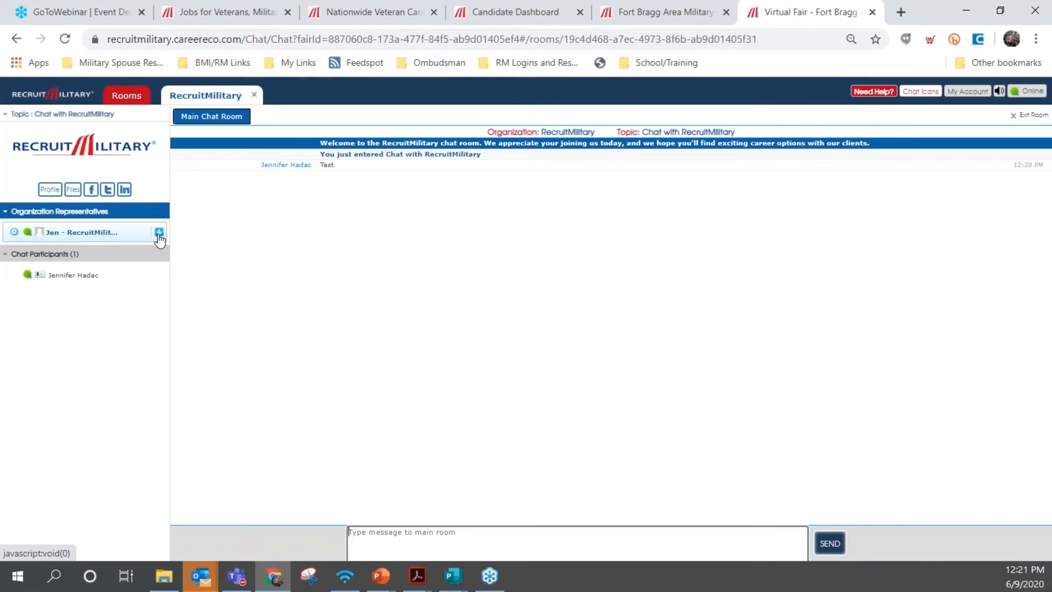
Invite Jen, the RecruitMilitary representative, to a private chat
{"action": "left_click", "coordinate": [159, 233]}
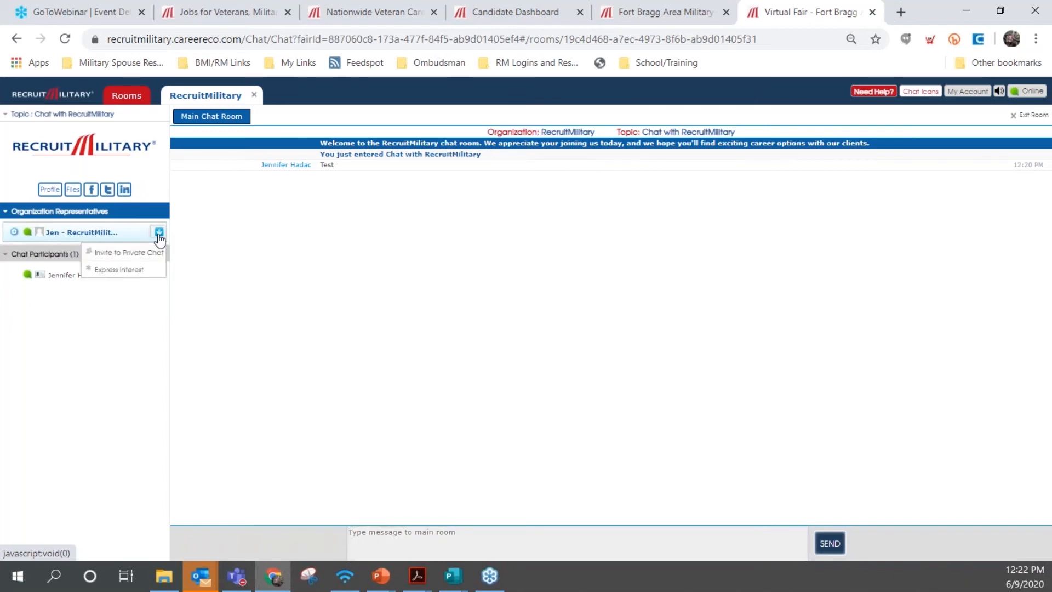
{"action": "left_click", "coordinate": [128, 252]}
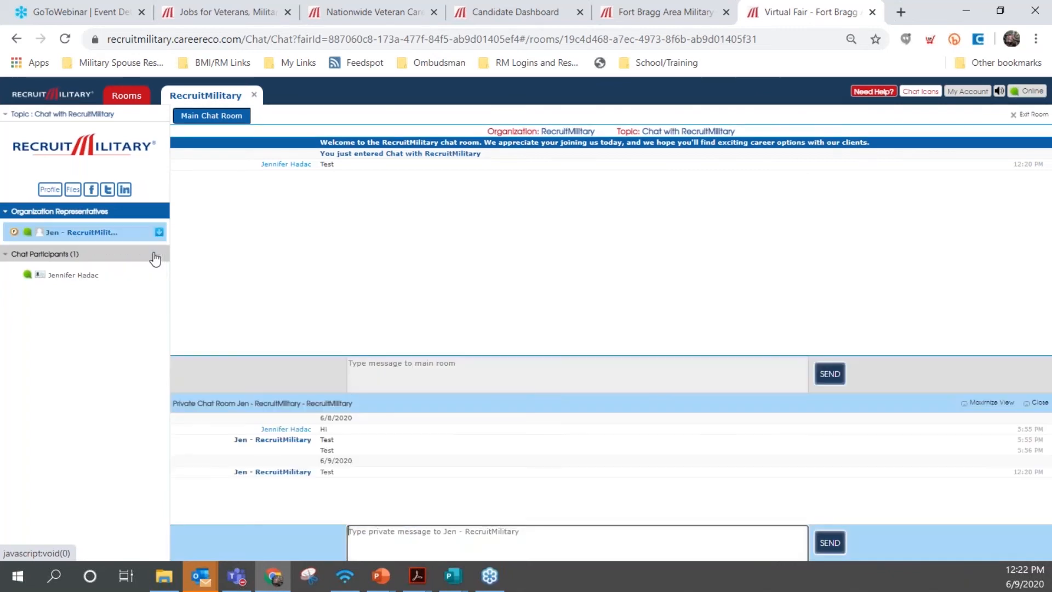
{"action": "mouse_move", "coordinate": [673, 583]}
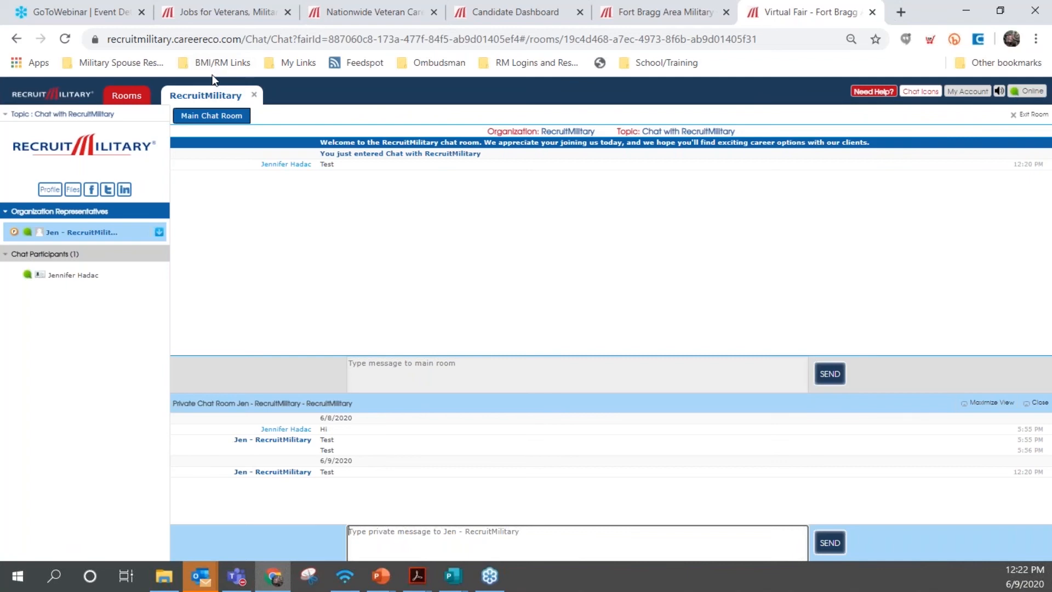
{"action": "mouse_move", "coordinate": [302, 96]}
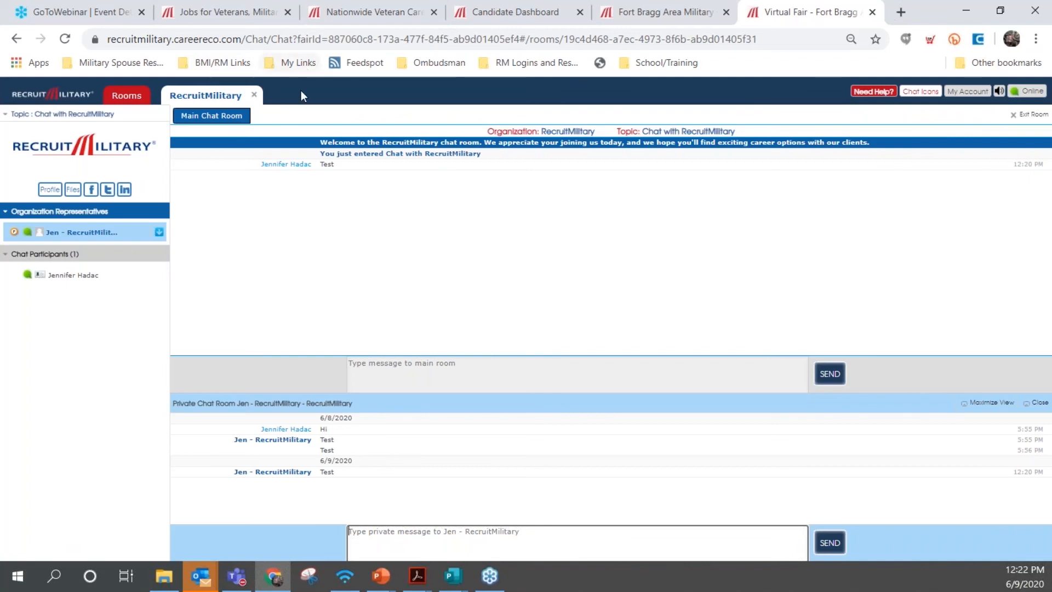
{"action": "mouse_move", "coordinate": [567, 313]}
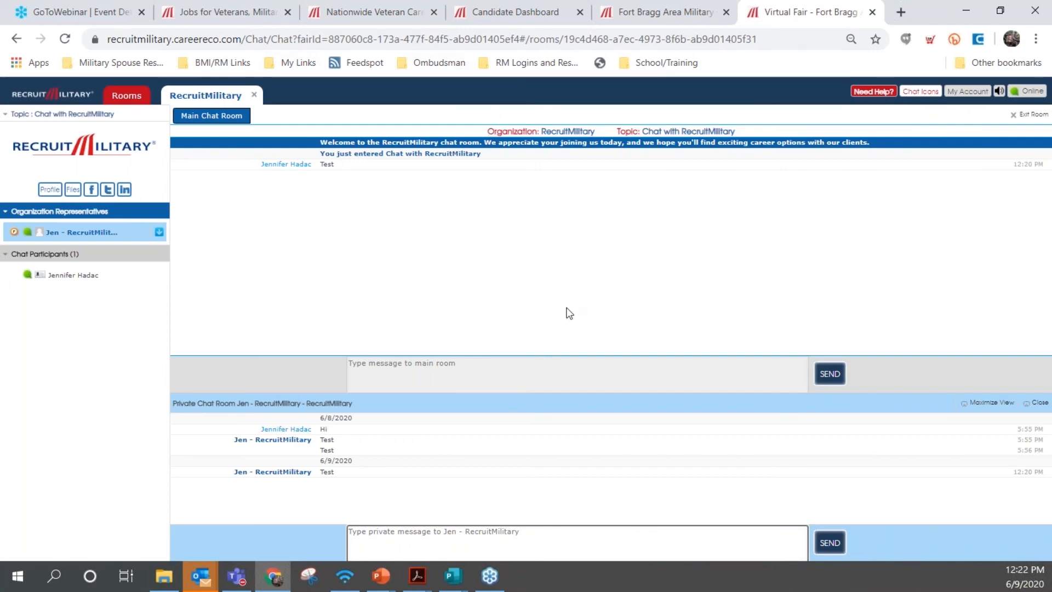
{"action": "mouse_move", "coordinate": [567, 197]}
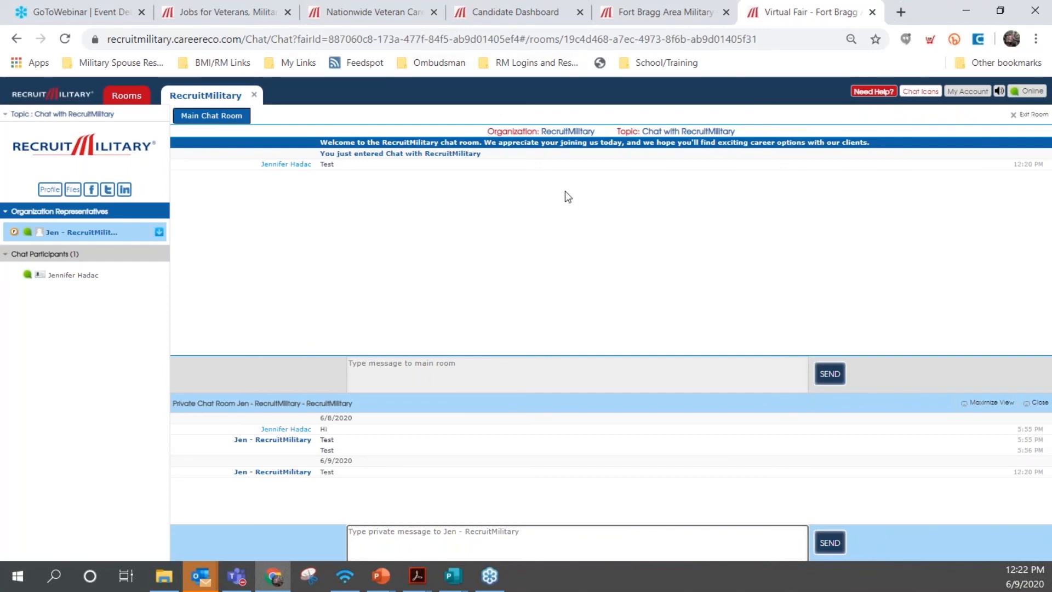
{"action": "mouse_move", "coordinate": [482, 268]}
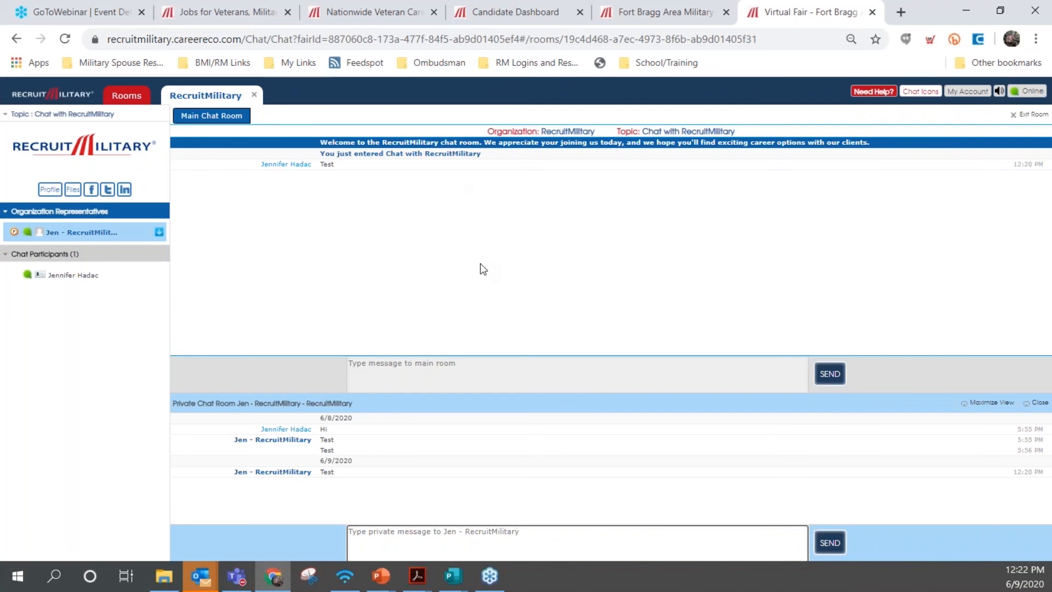
{"action": "mouse_move", "coordinate": [777, 315]}
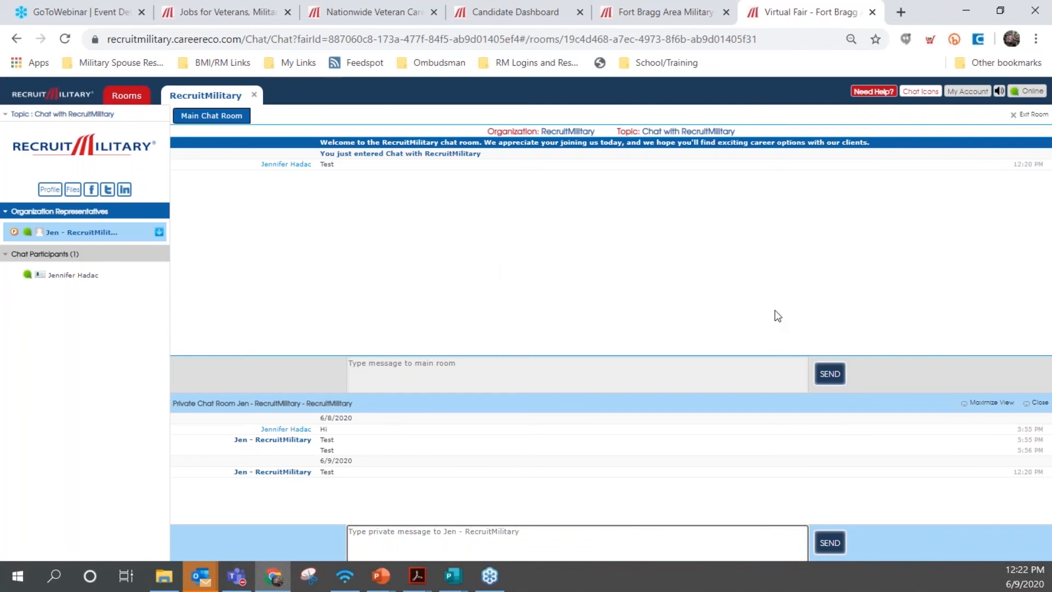
{"action": "mouse_move", "coordinate": [622, 251]}
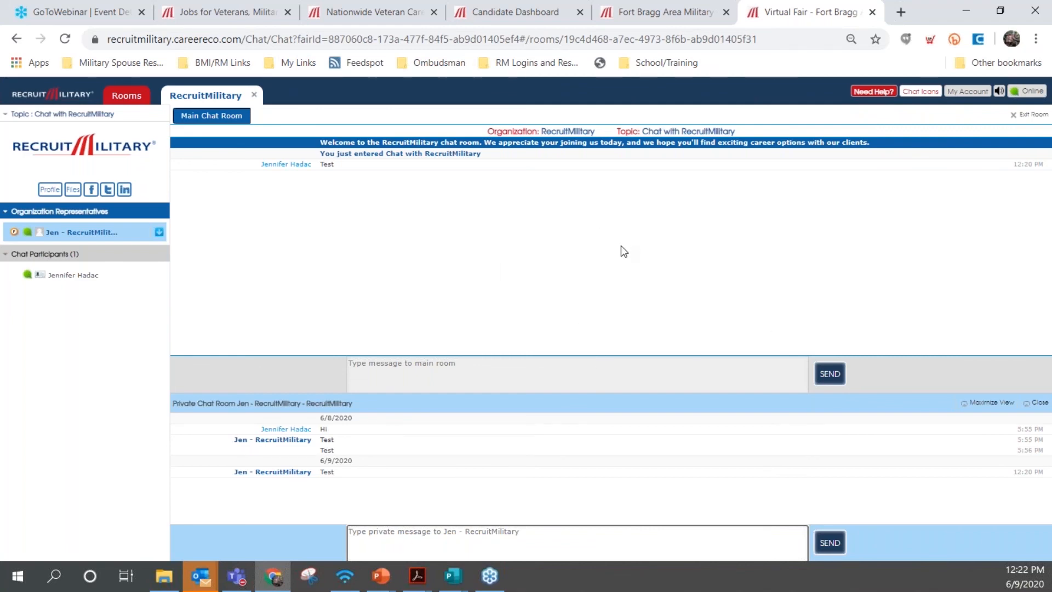